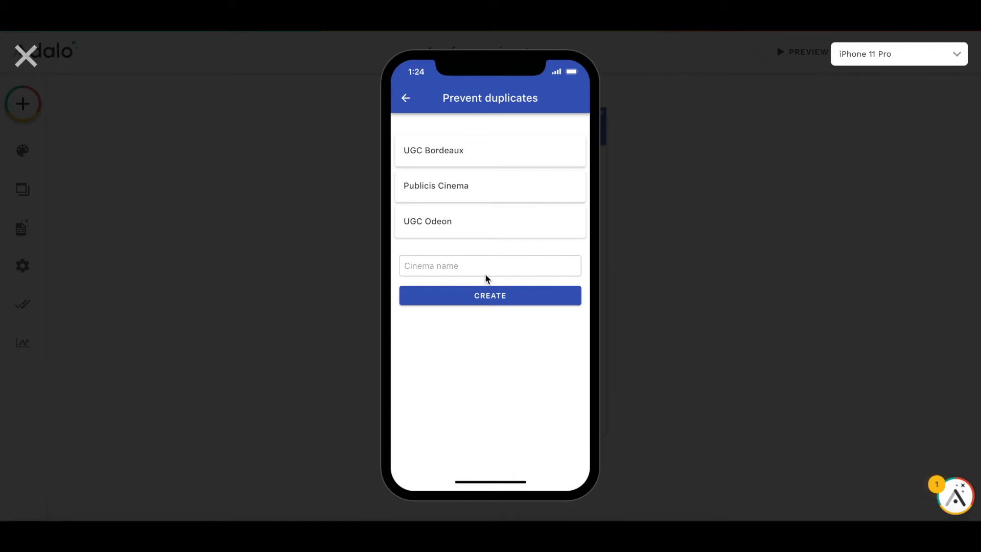
mouse_move(417, 161)
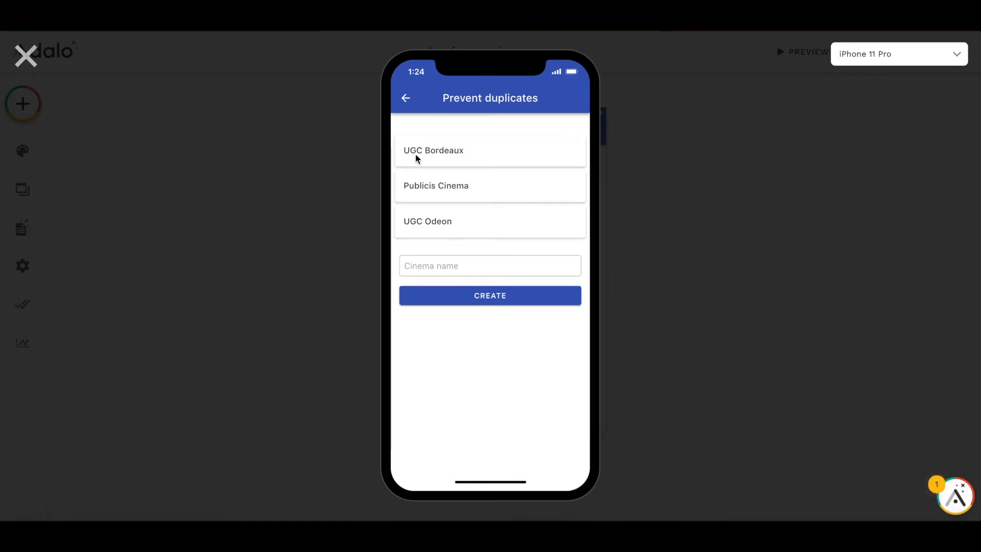
mouse_move(449, 190)
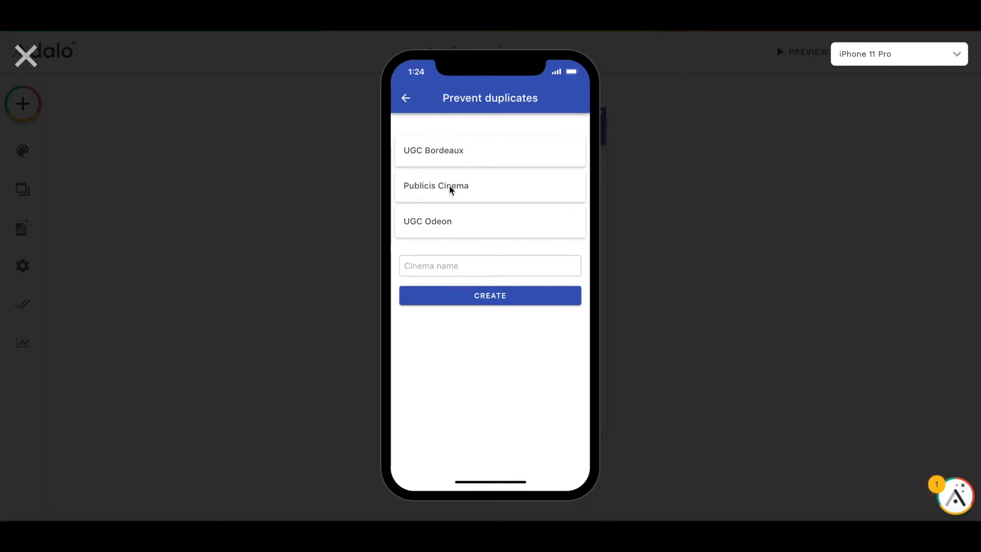
Step: Enter 'UGC Odeon' as the cinema name and submit it, duplicating the existing UGC Odeon
left_click(490, 266)
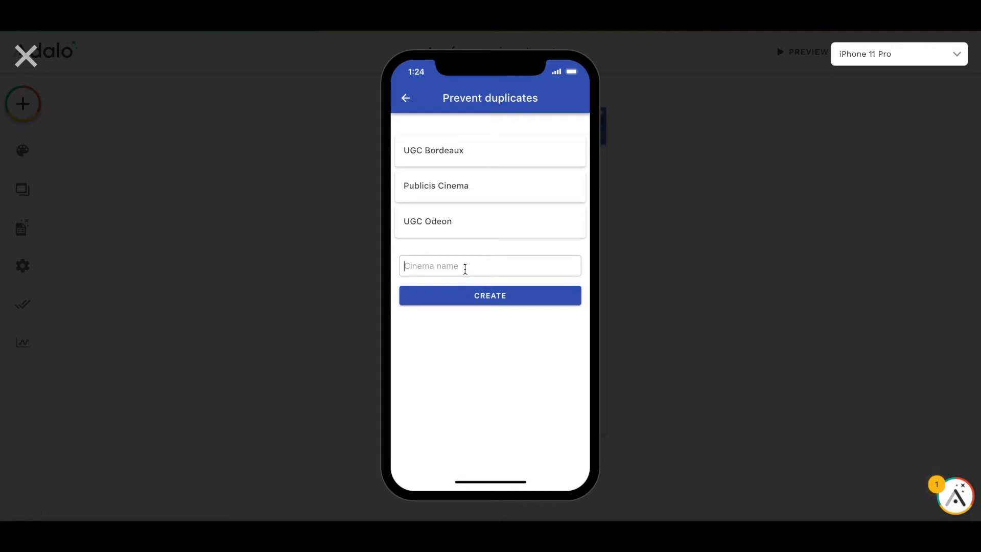
mouse_move(451, 257)
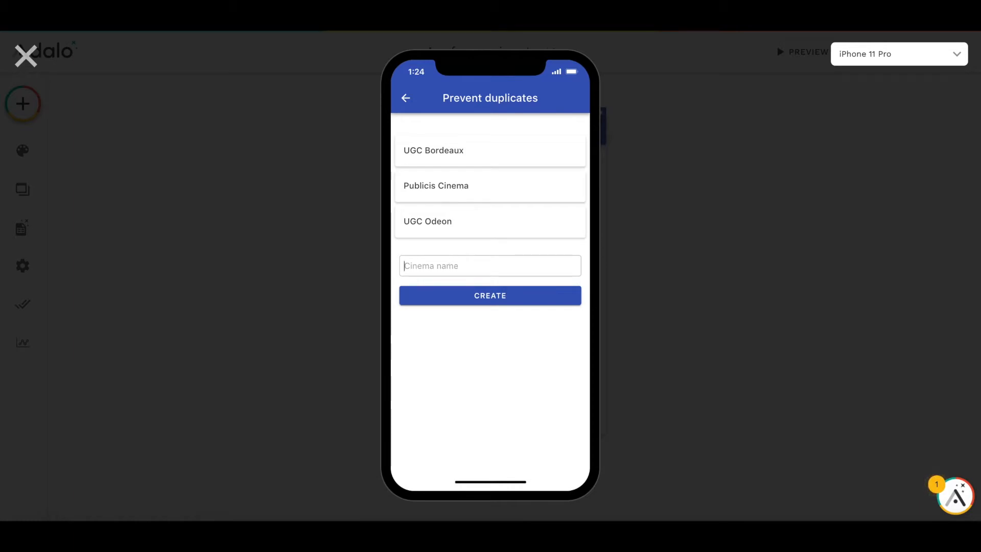
type("UGC")
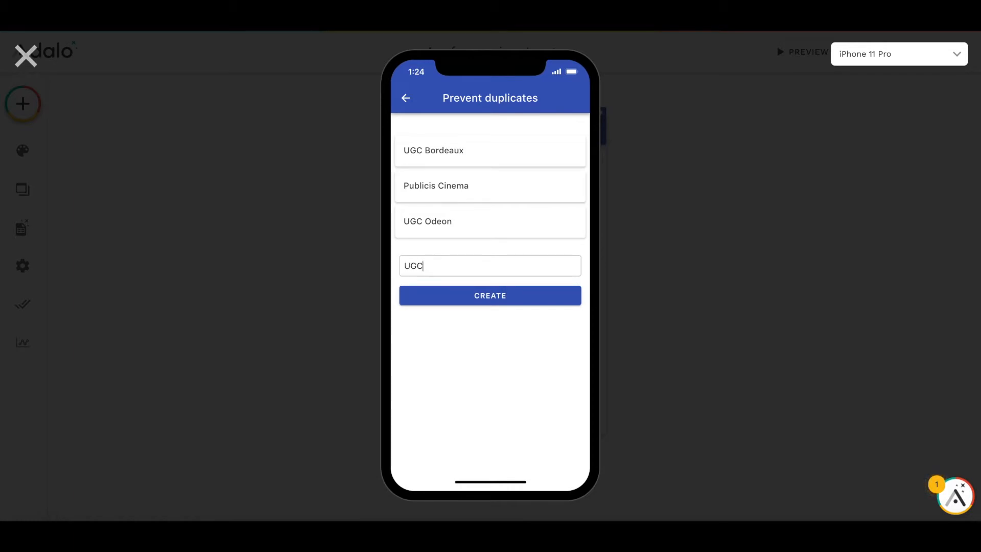
type("O")
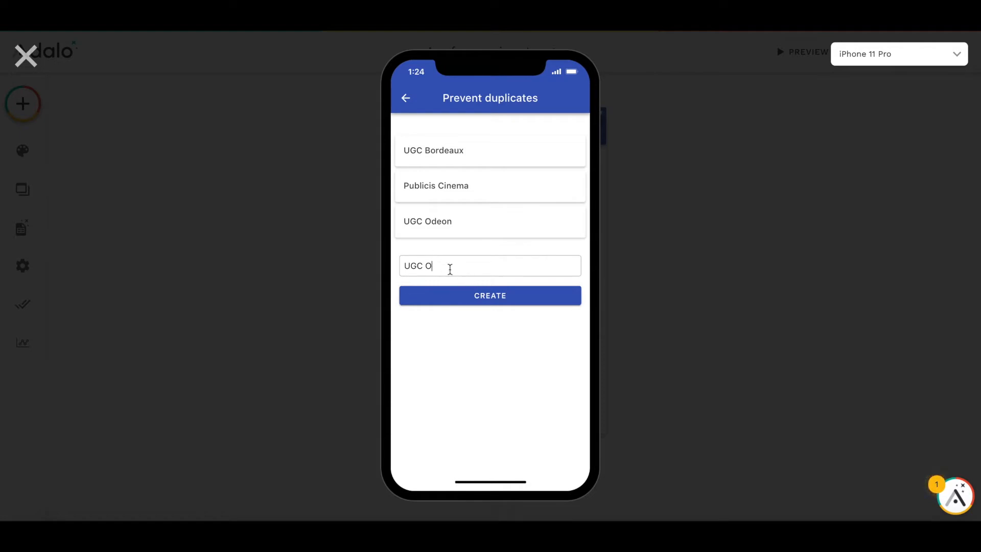
left_click(489, 295)
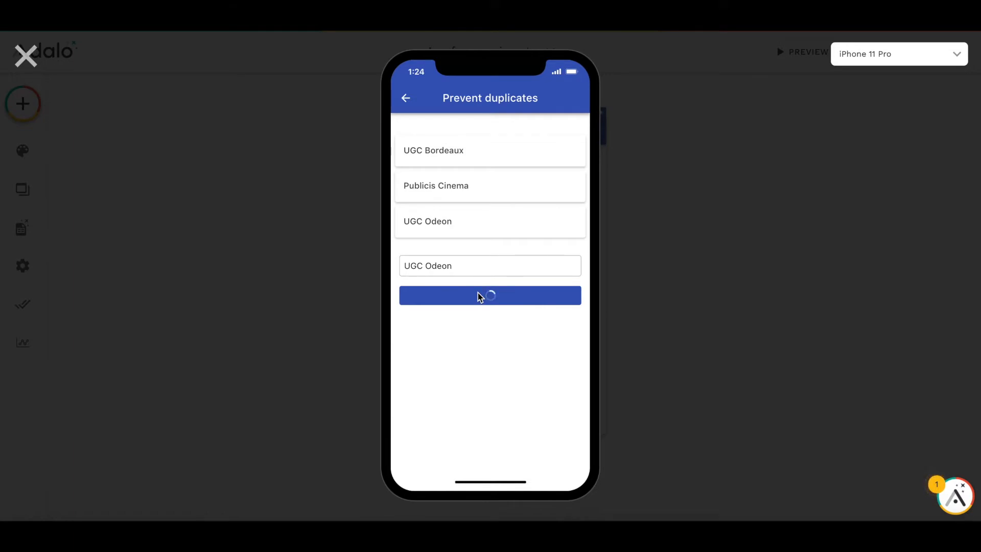
left_click(489, 295)
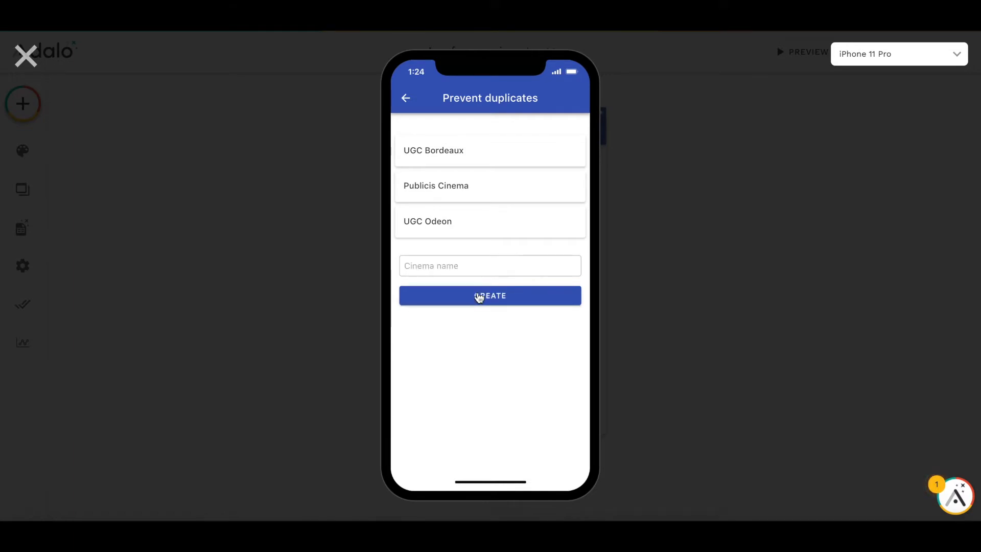
left_click(489, 295)
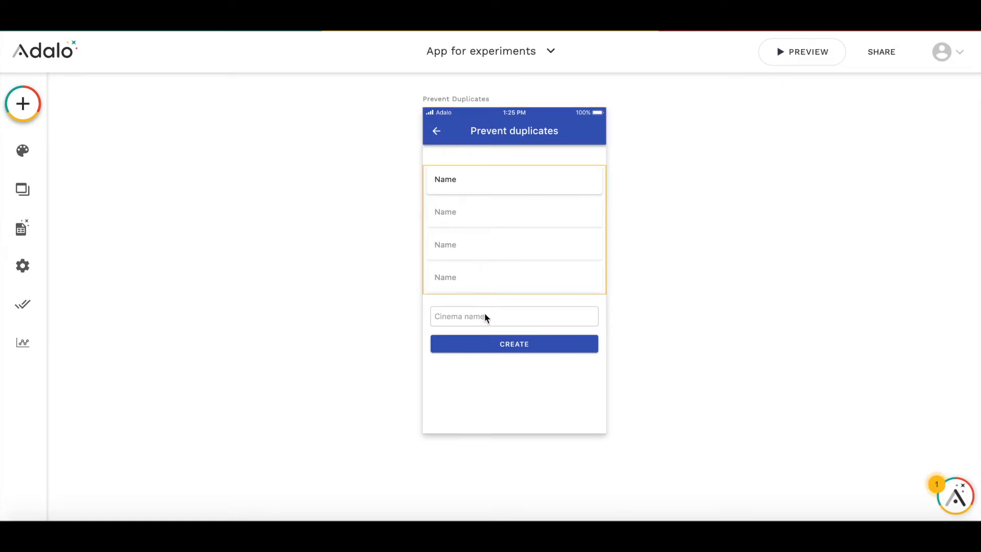
mouse_move(471, 347)
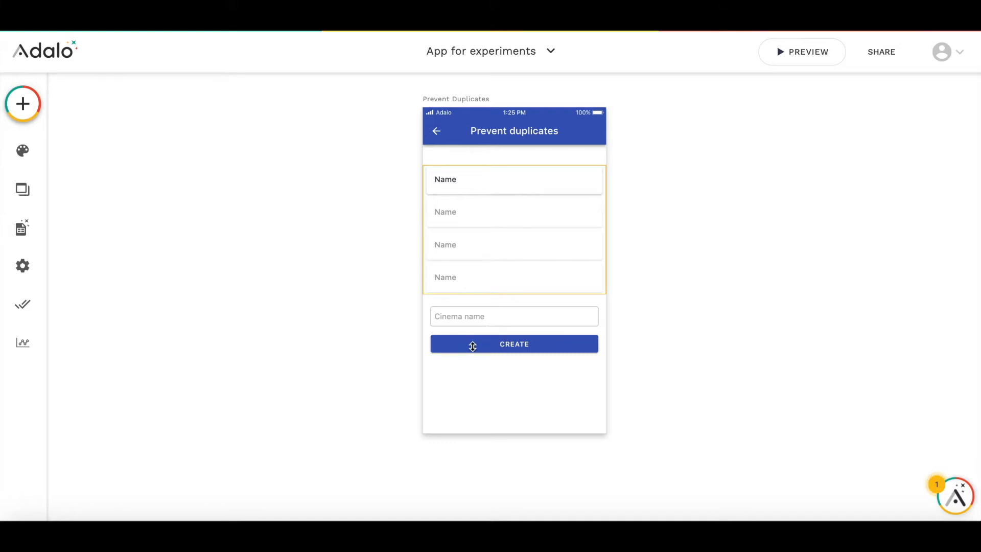
mouse_move(651, 422)
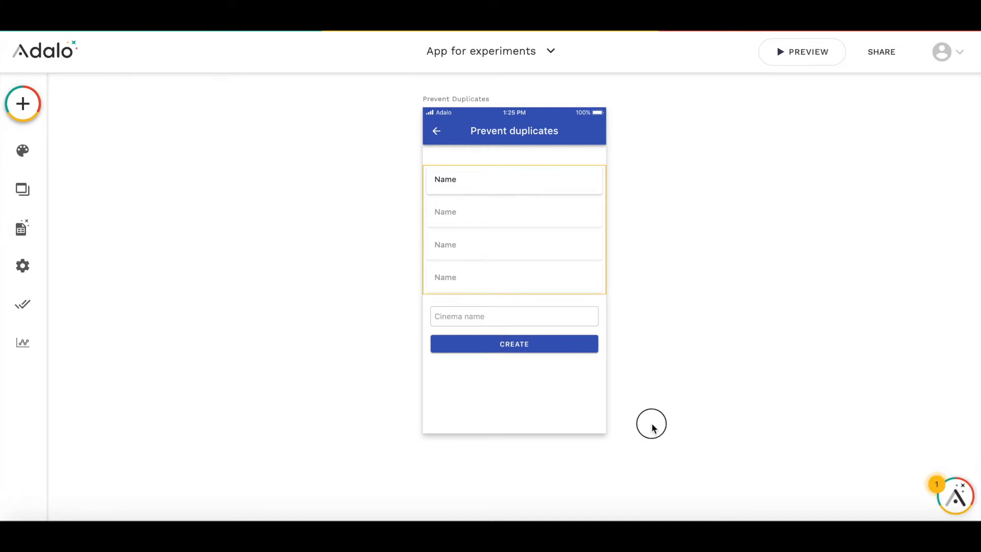
mouse_move(559, 98)
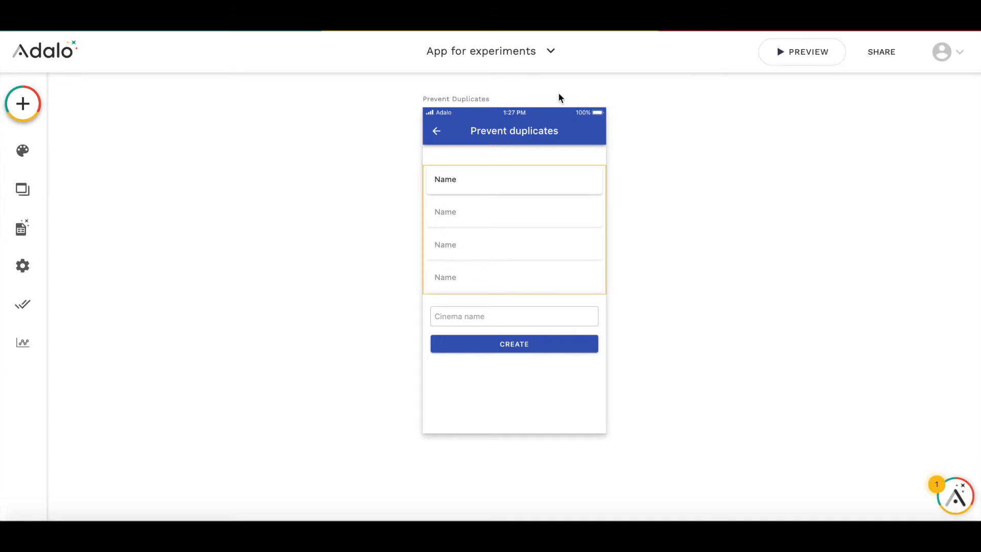
mouse_move(490, 267)
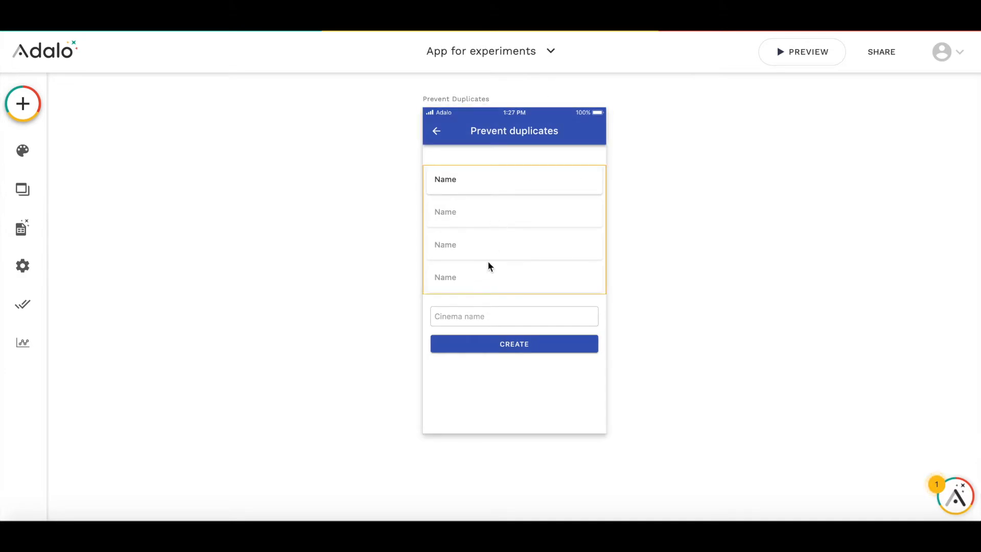
Step: Select the Create button on the canvas to show its settings panel
left_click(514, 343)
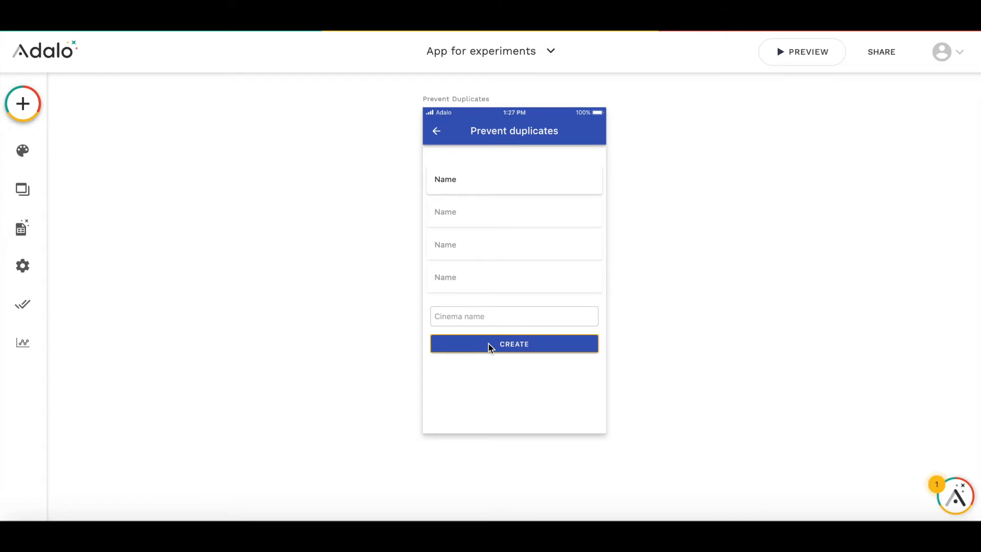
left_click(514, 343)
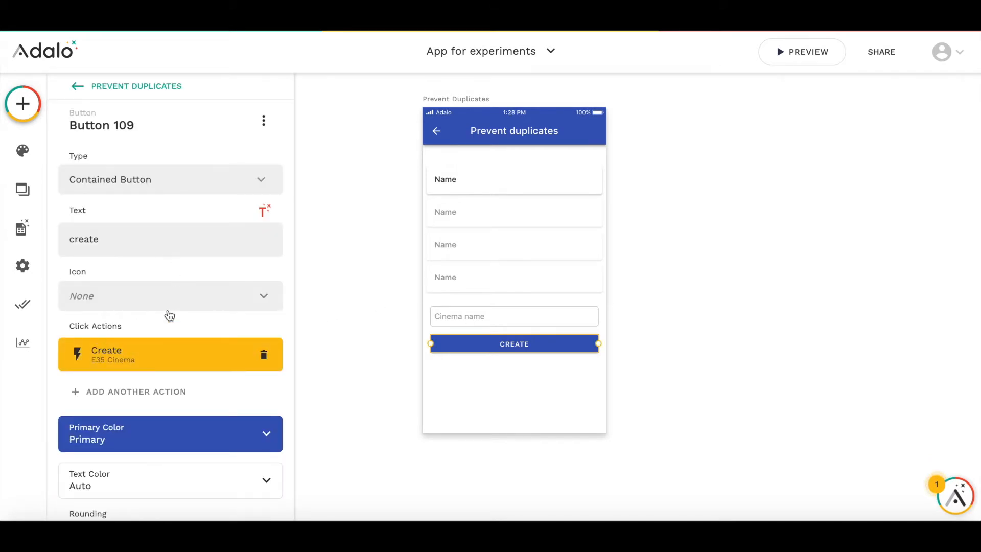
Step: Set the create-cinema action's 'When does this happen?' to Sometimes and start picking its condition
left_click(171, 355)
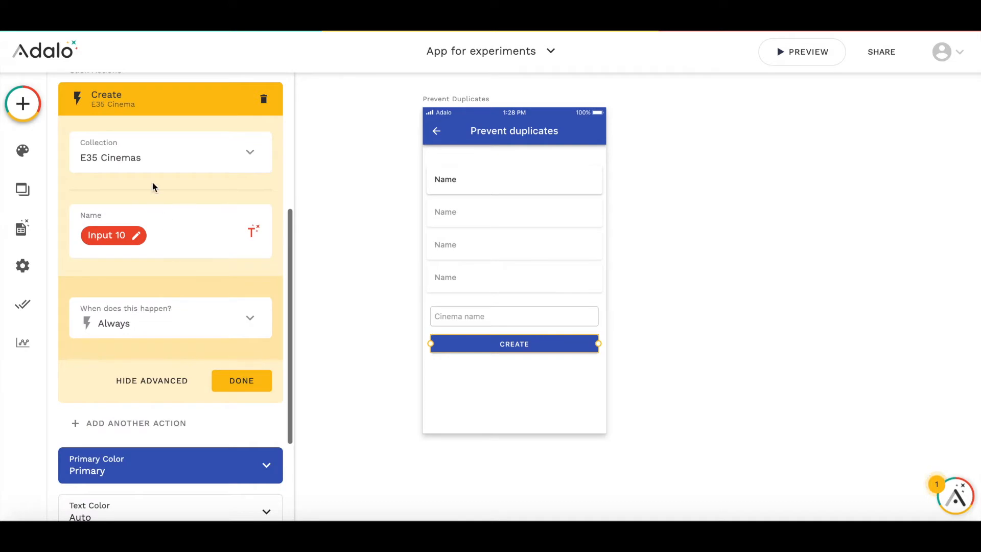
mouse_move(110, 243)
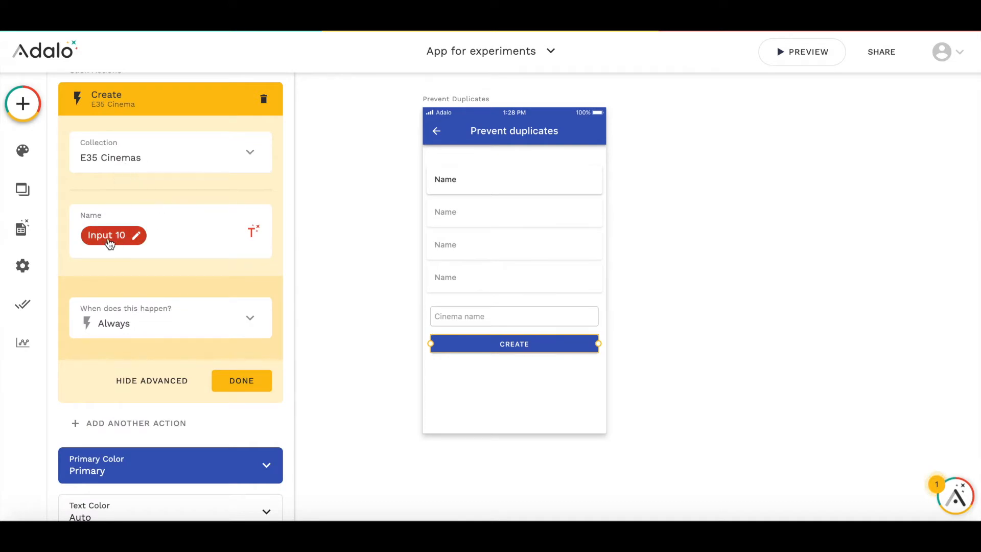
mouse_move(470, 336)
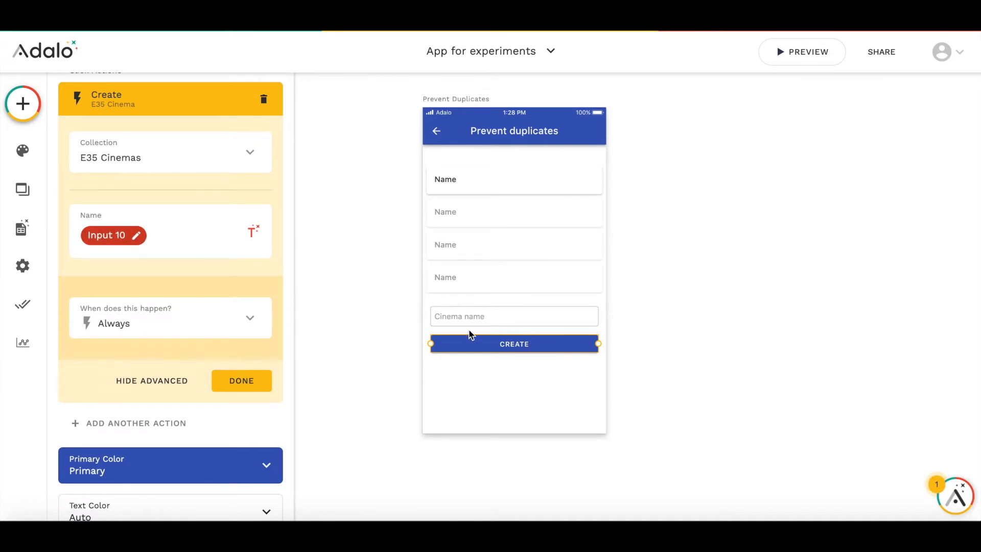
mouse_move(138, 341)
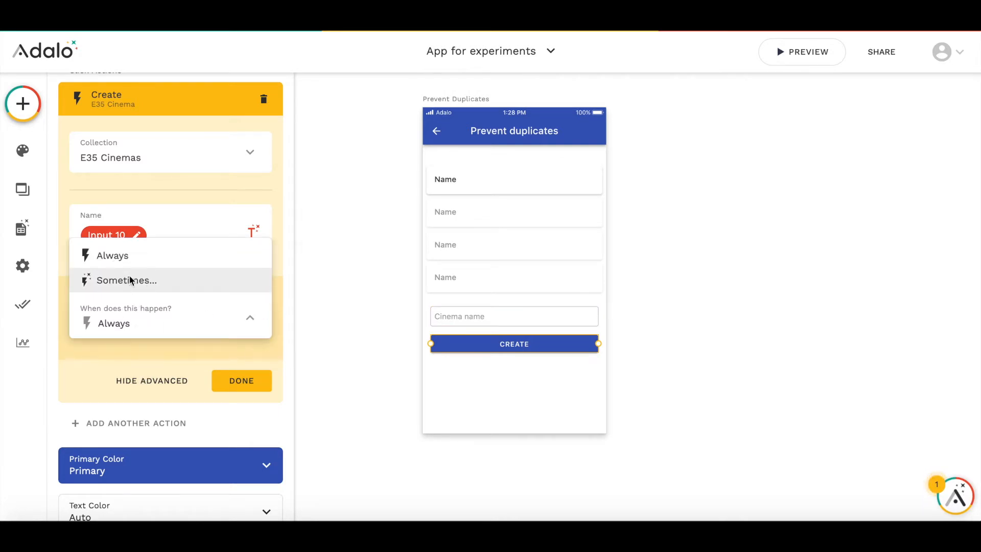
left_click(127, 280)
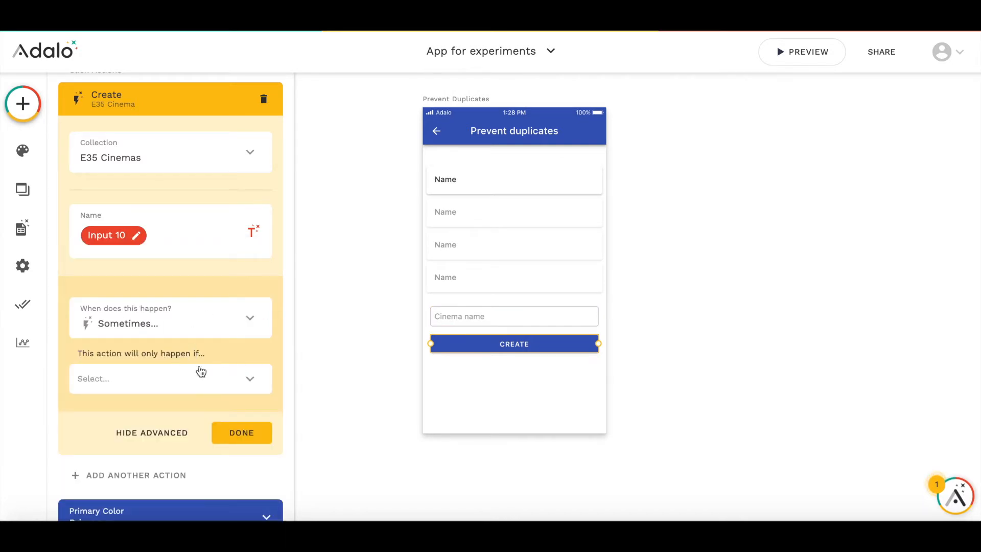
scroll("down", 3)
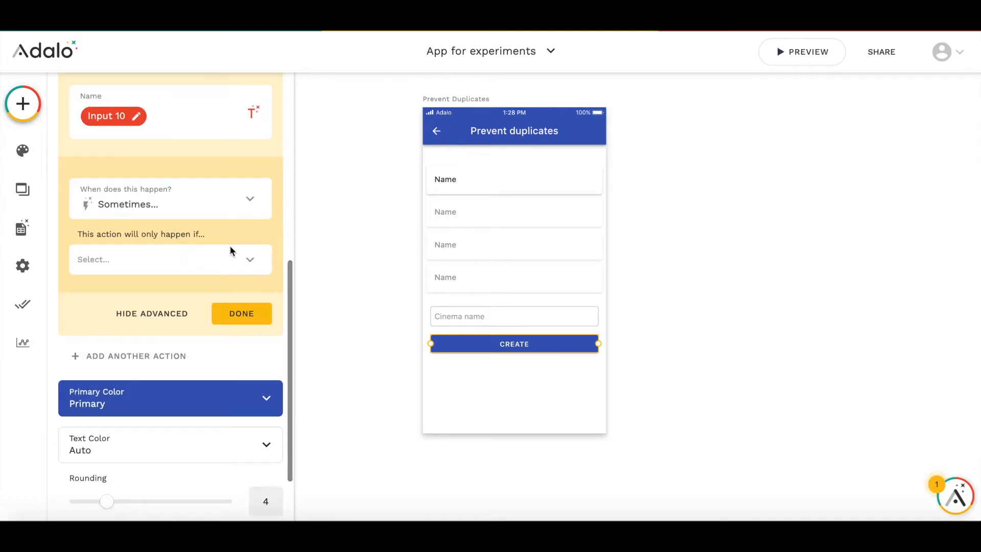
left_click(168, 258)
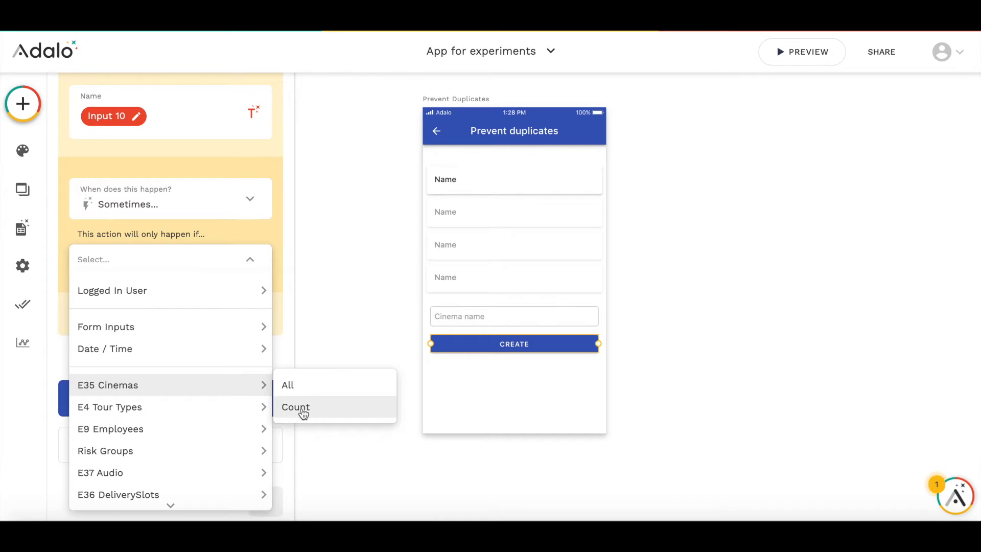
Step: Condition on the count of E35 Cinemas with Name equal to Input 10 being 0
left_click(295, 408)
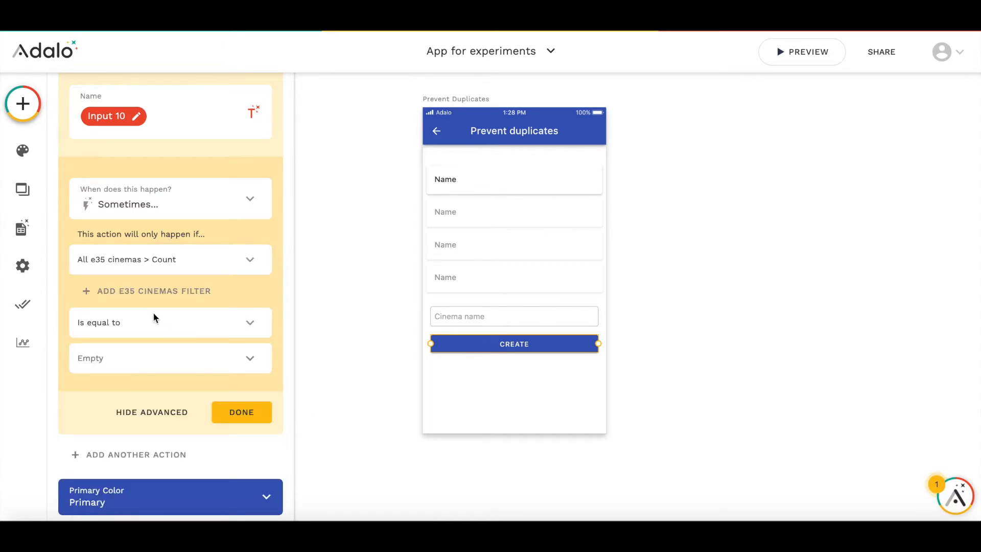
left_click(153, 290)
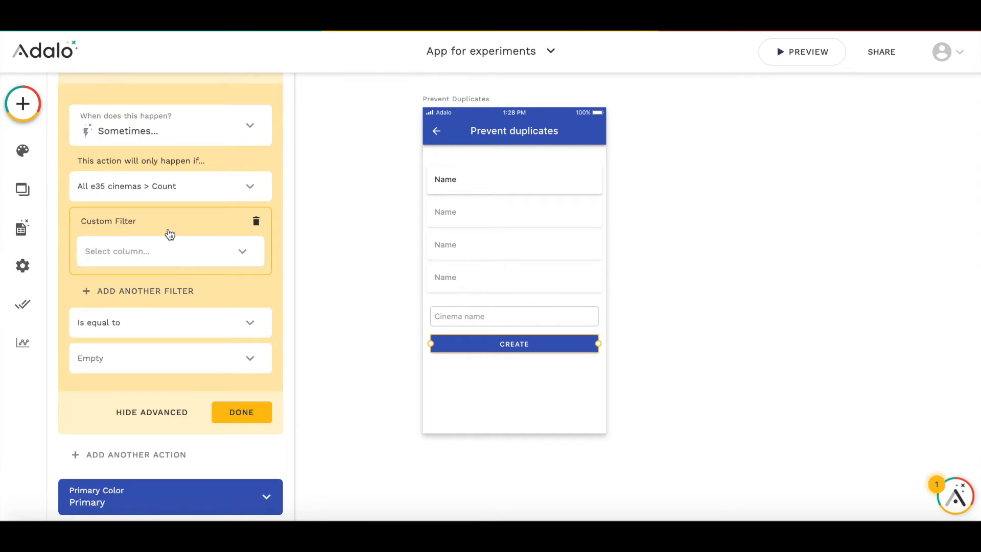
left_click(170, 252)
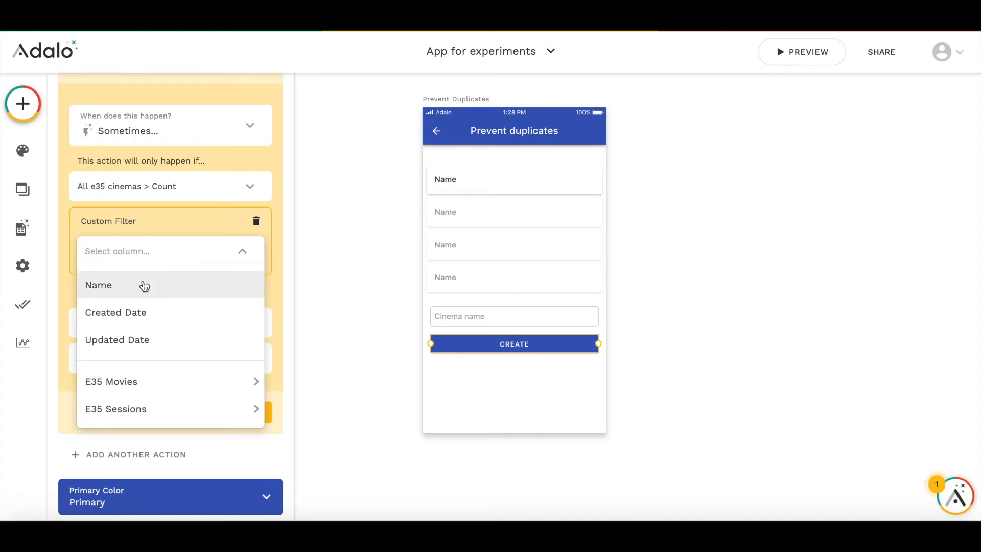
left_click(98, 285)
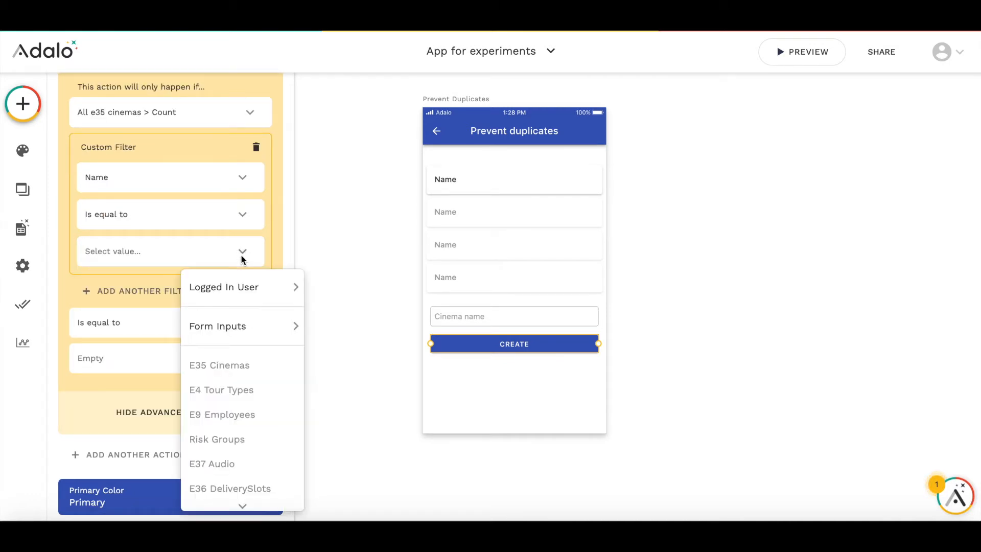
left_click(217, 326)
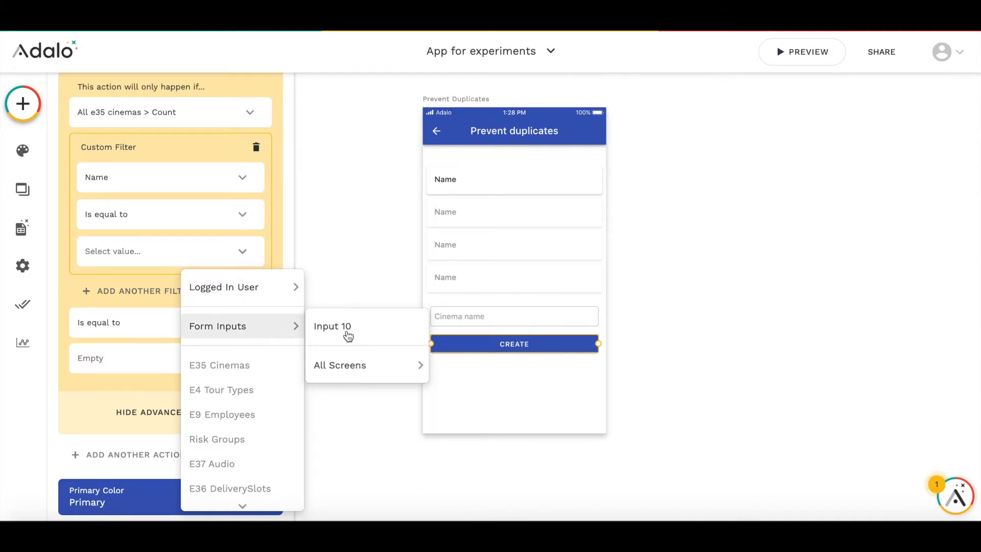
left_click(332, 326)
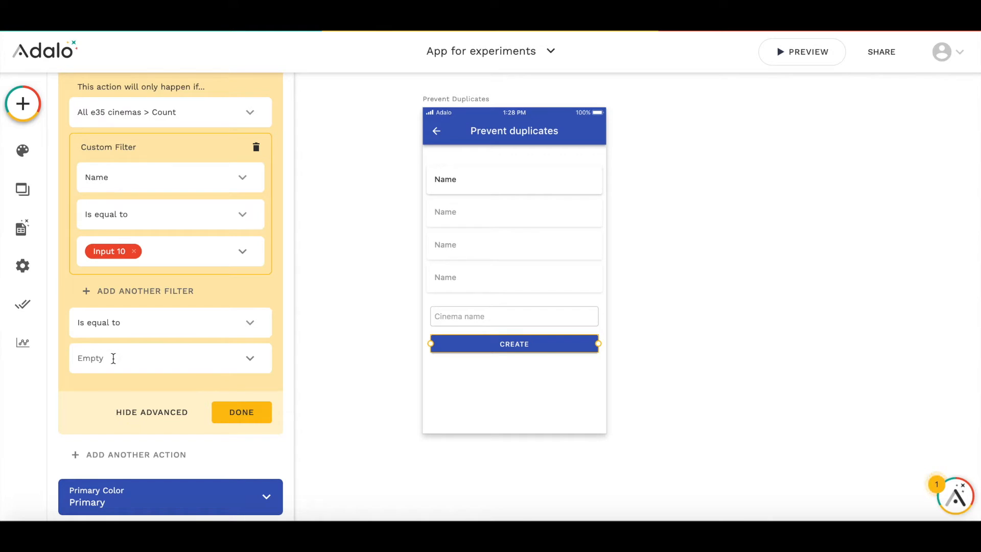
left_click(169, 358)
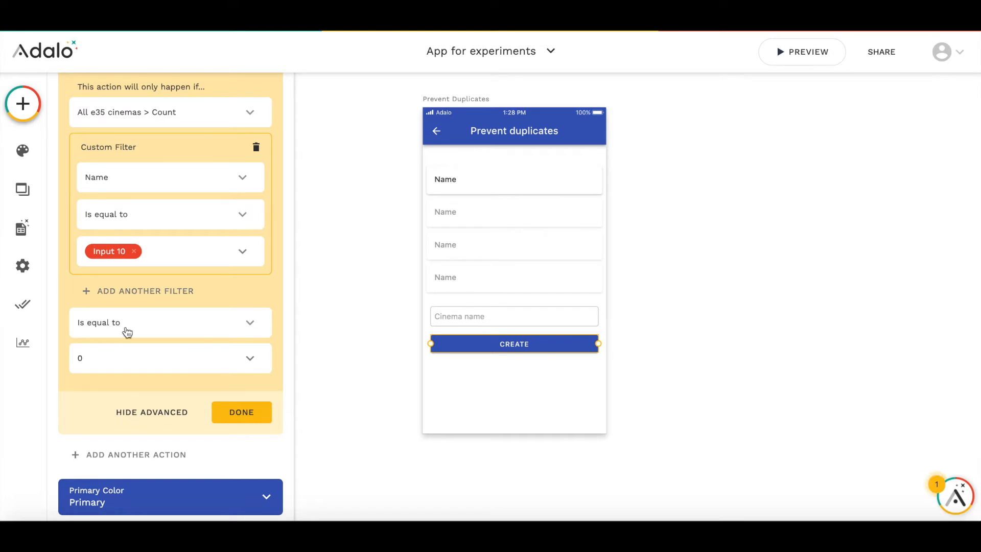
mouse_move(126, 125)
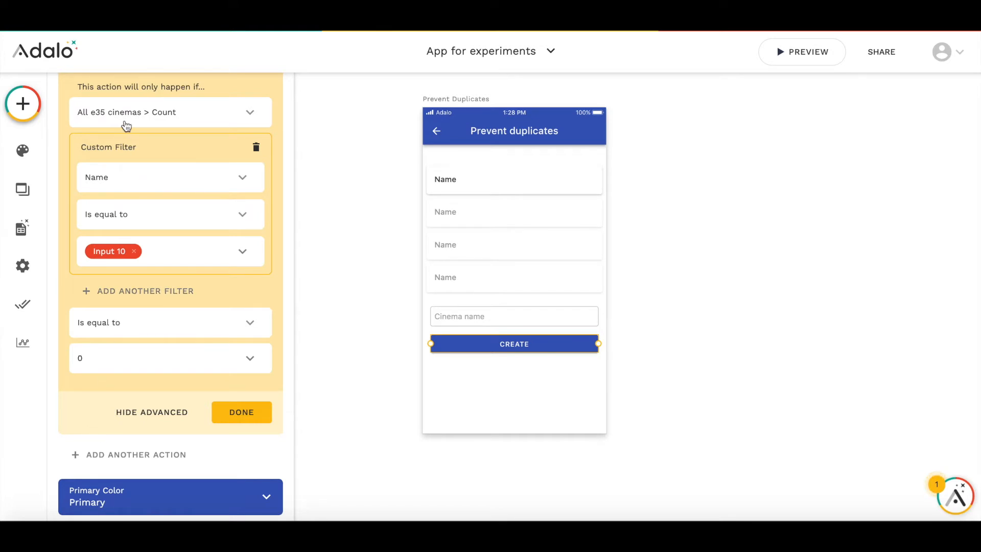
mouse_move(180, 117)
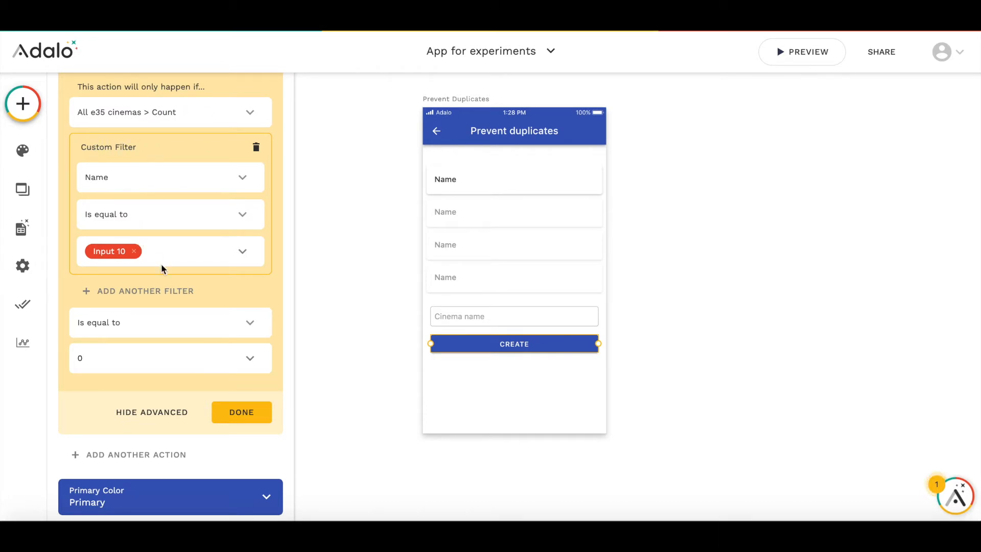
mouse_move(480, 322)
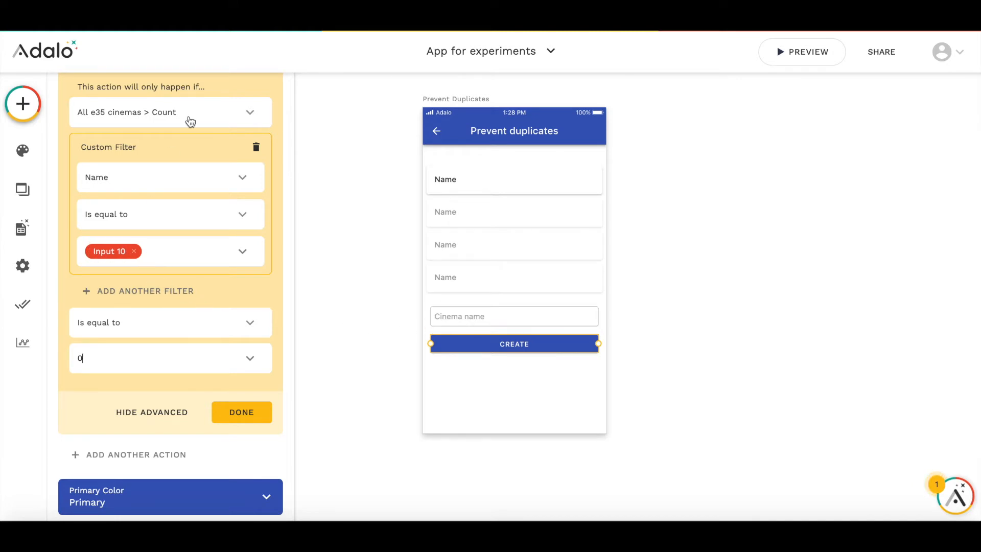
mouse_move(174, 122)
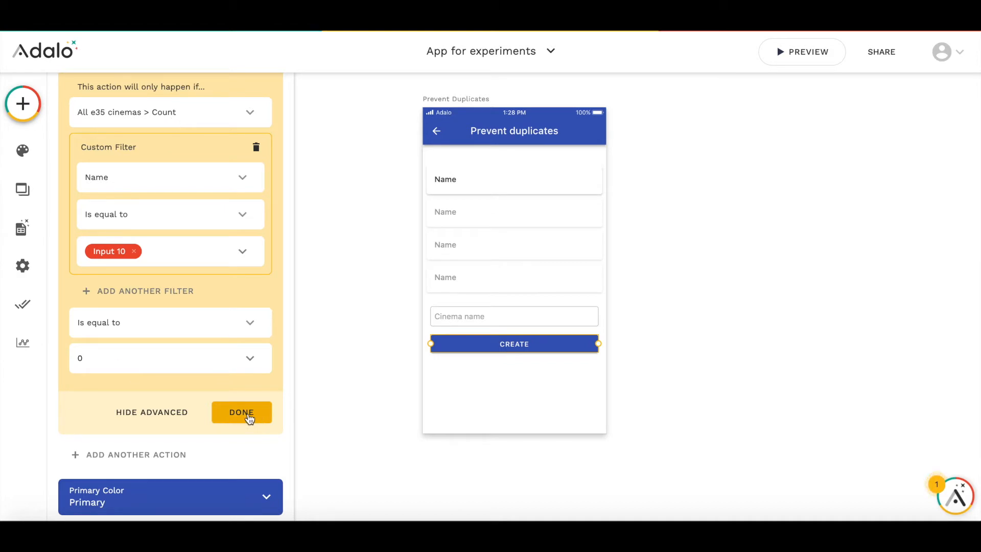
mouse_move(202, 201)
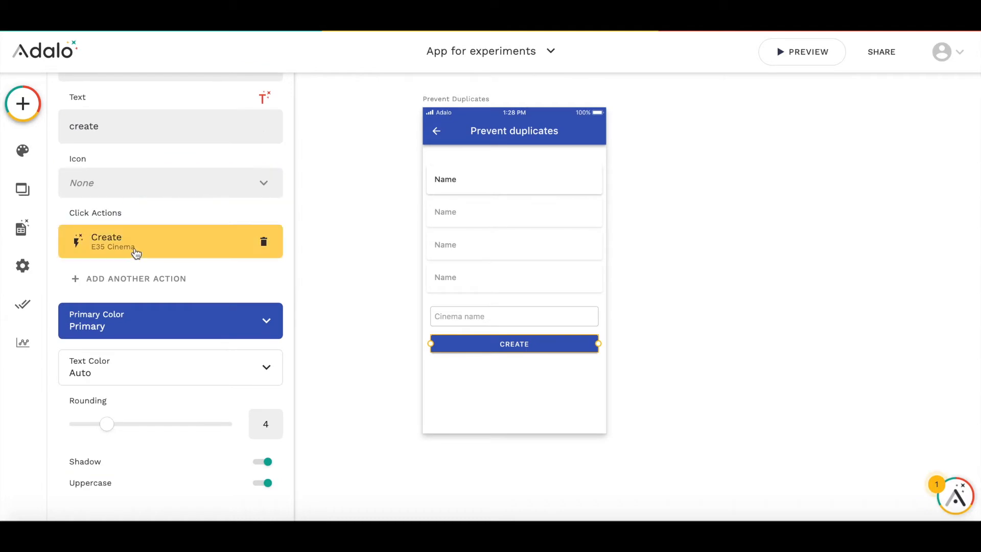
mouse_move(137, 245)
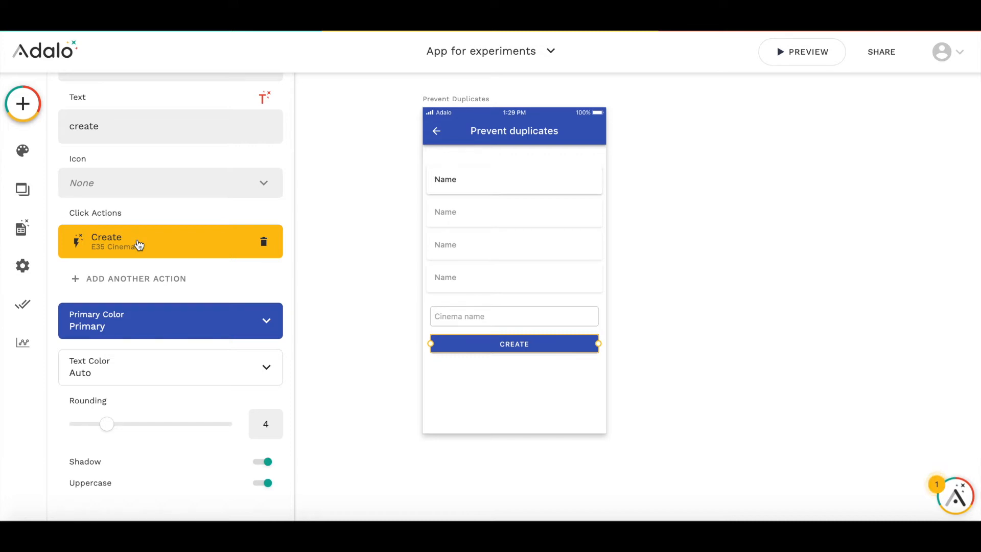
mouse_move(800, 67)
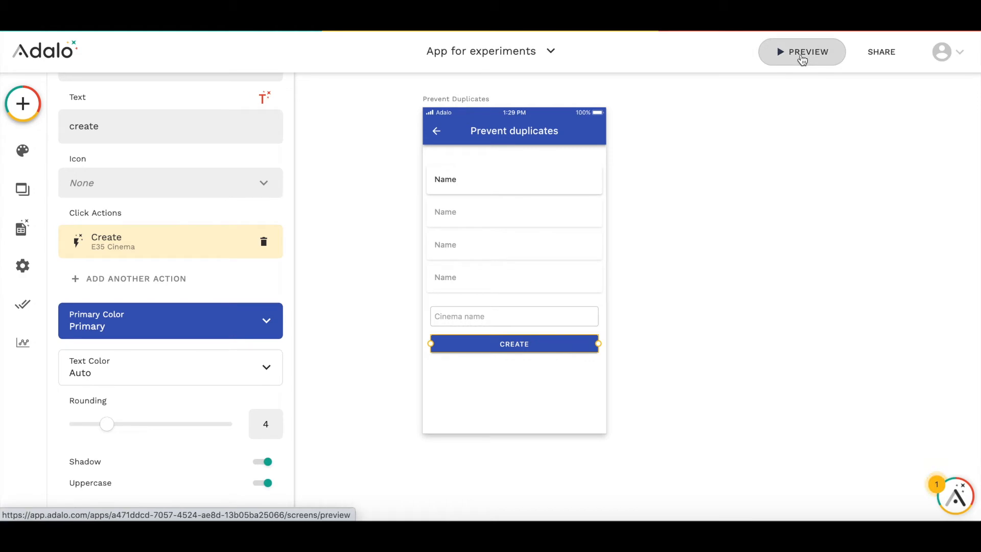
Step: Launch the preview, open Prevent duplicates and create a cinema named Test
left_click(801, 51)
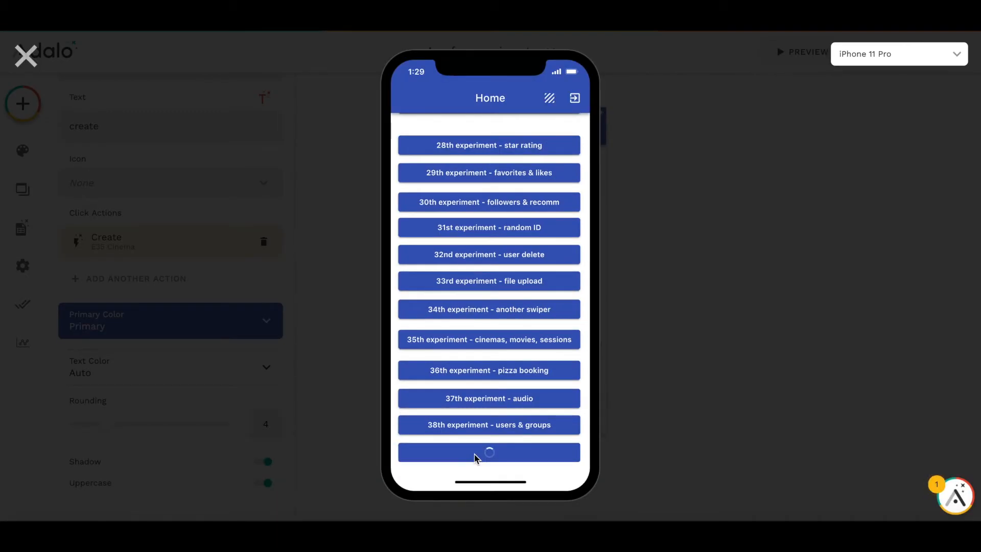
left_click(489, 451)
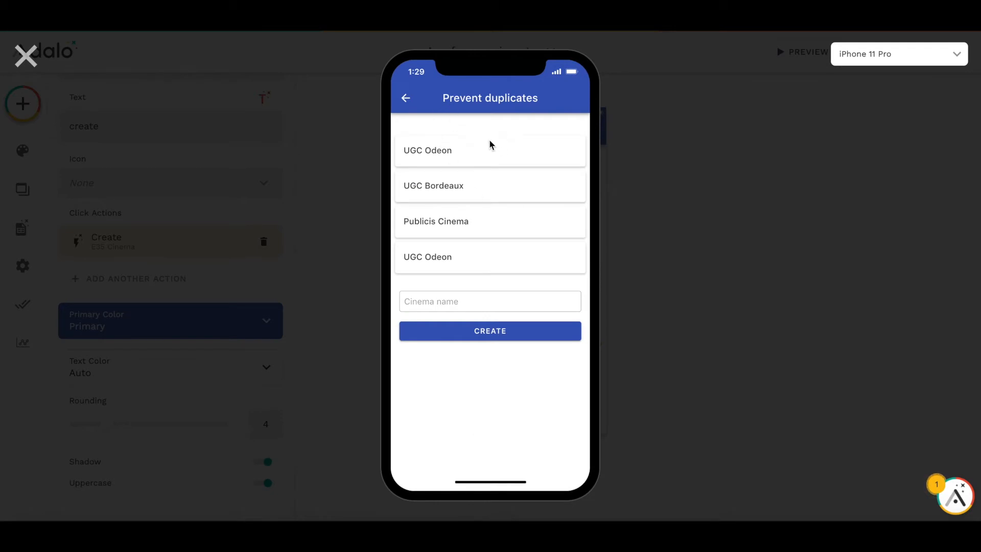
left_click(489, 301)
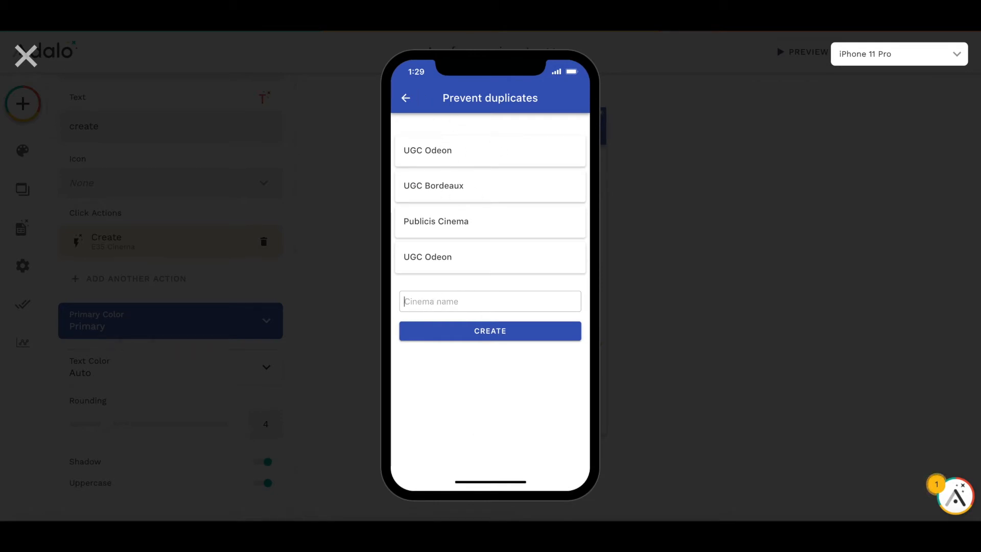
type("Test")
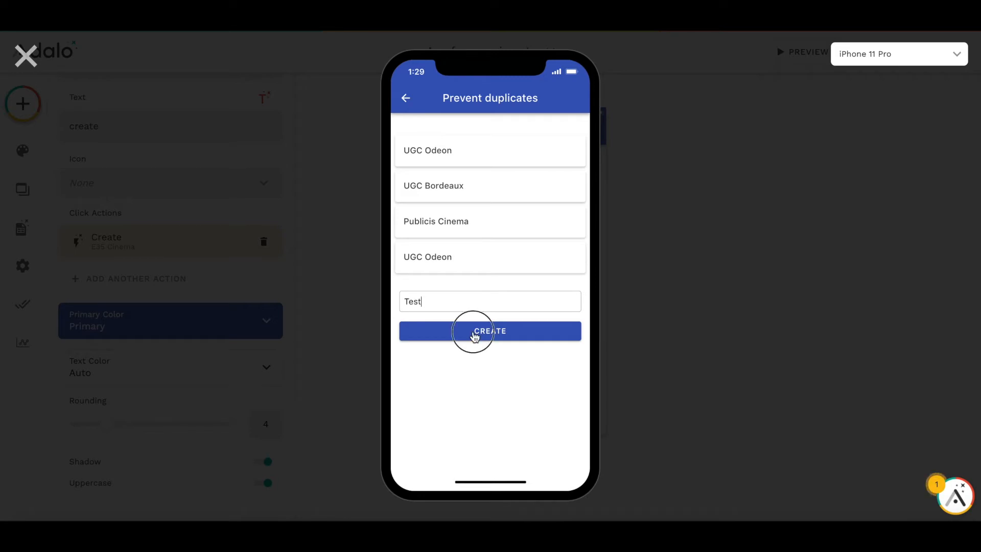
left_click(489, 330)
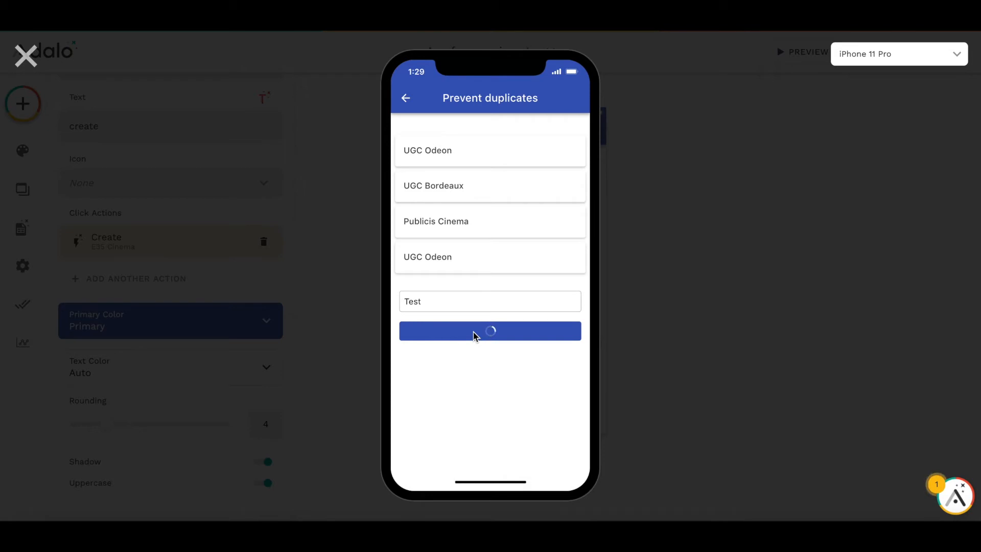
left_click(490, 330)
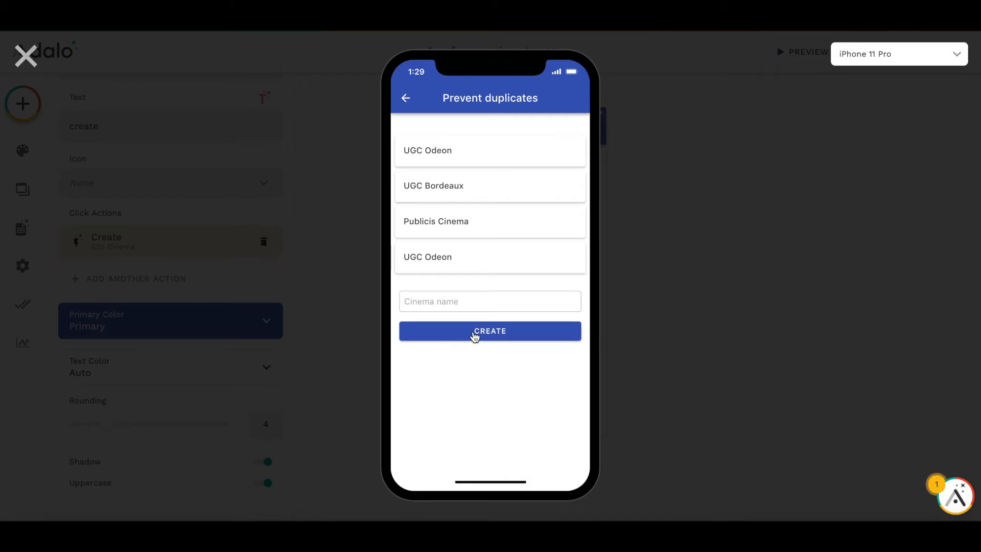
Step: Create a cinema named Test1, then enter UGC Odeon as the next name
left_click(489, 330)
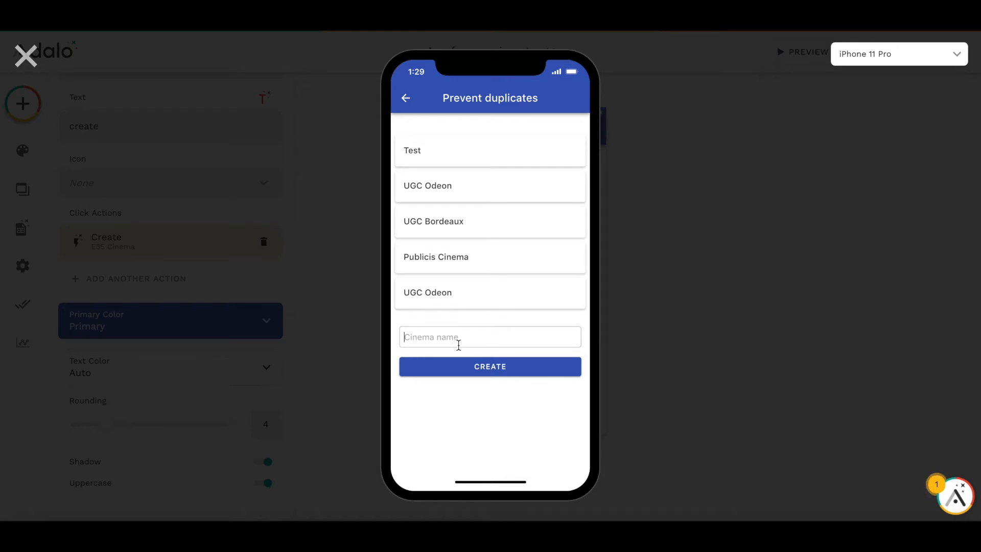
mouse_move(509, 367)
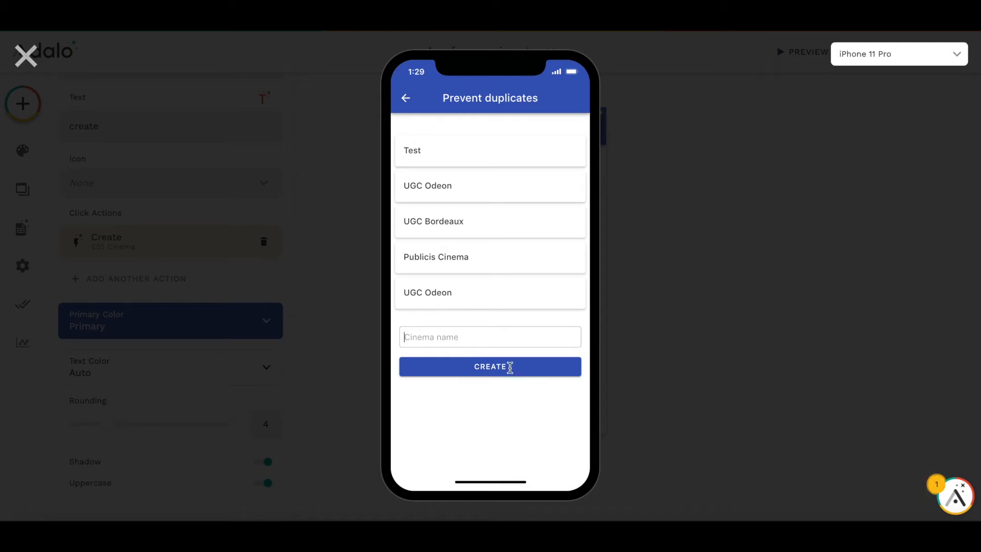
type("Test")
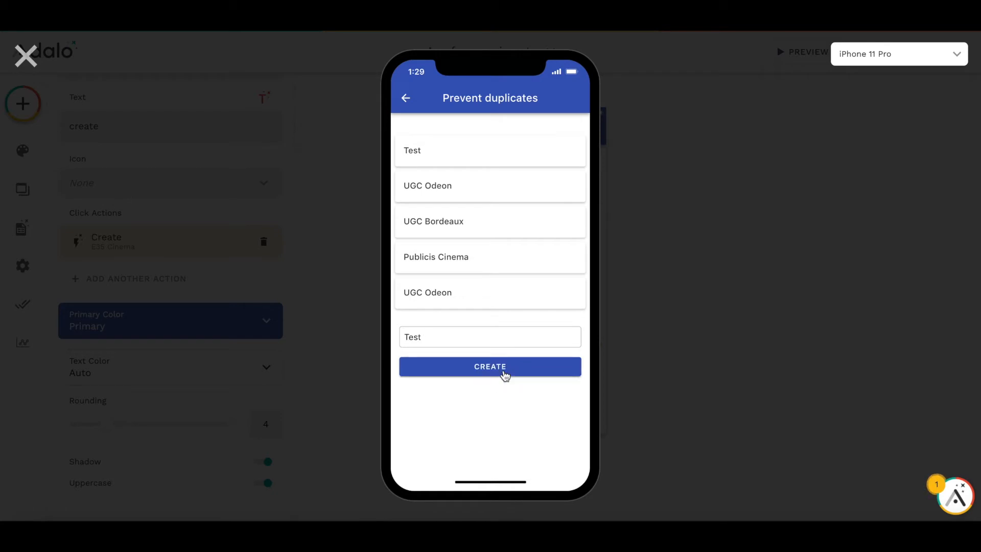
mouse_move(471, 377)
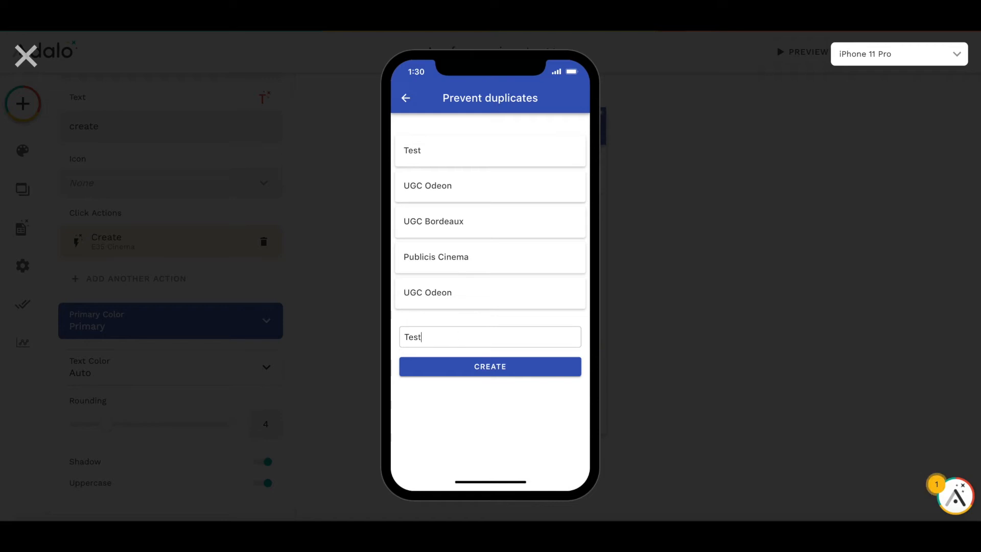
left_click(489, 367)
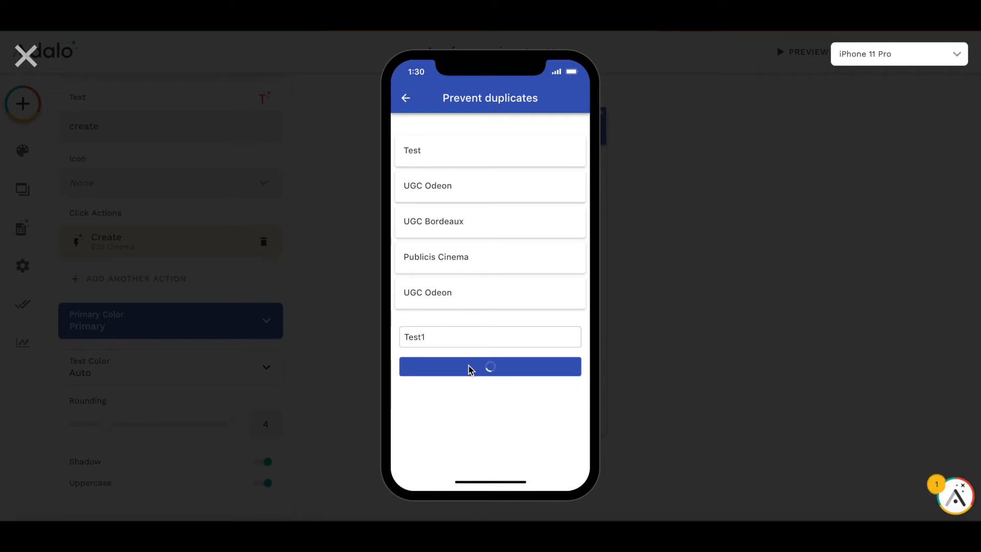
left_click(489, 367)
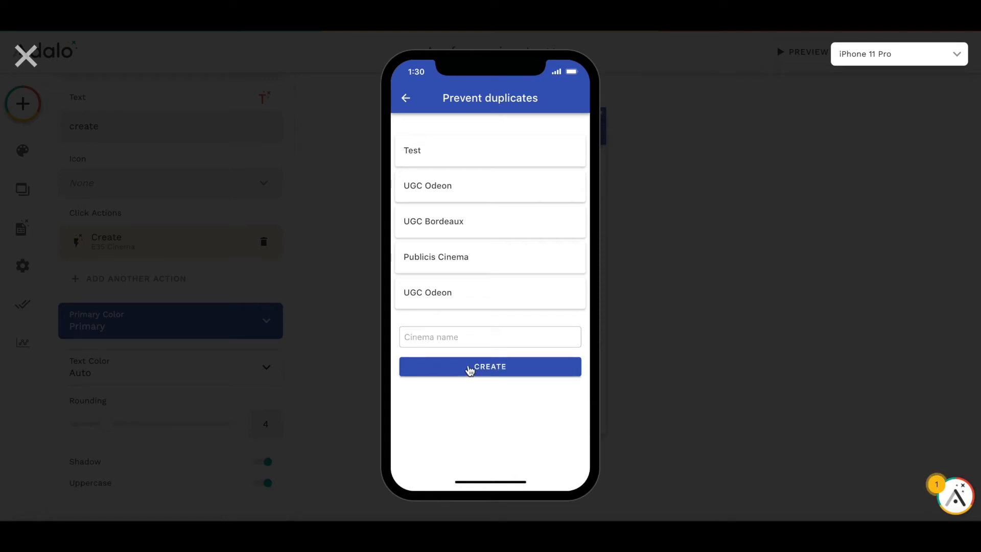
left_click(489, 366)
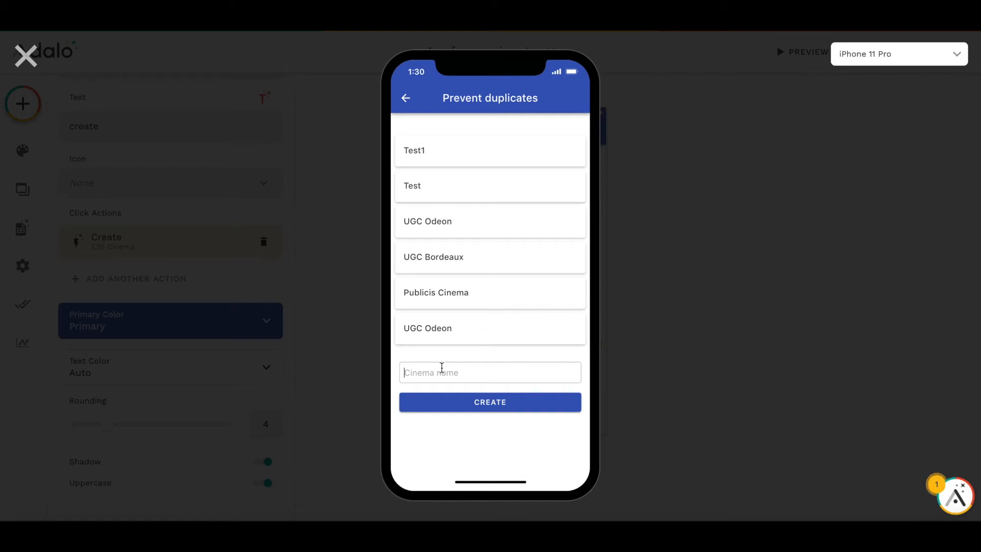
type("UGC")
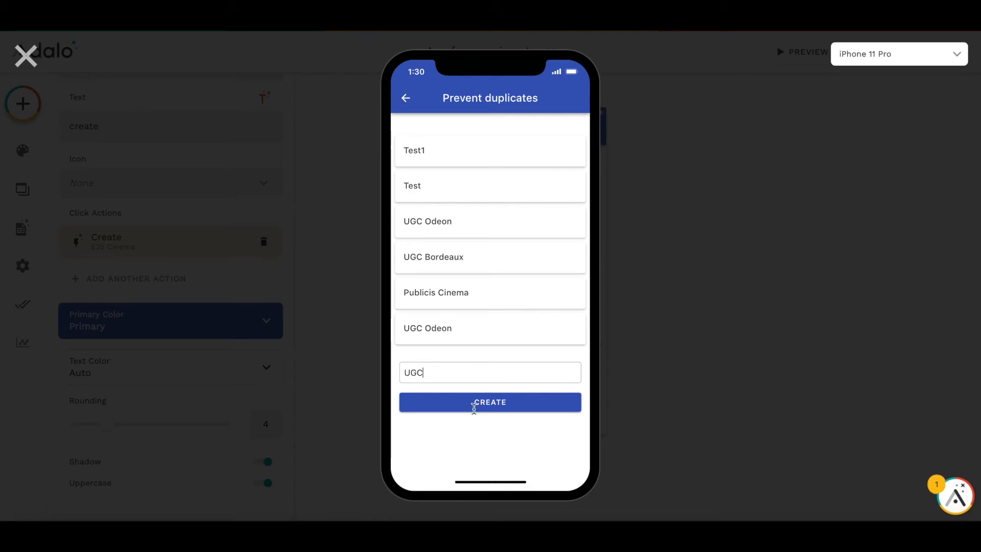
left_click(489, 401)
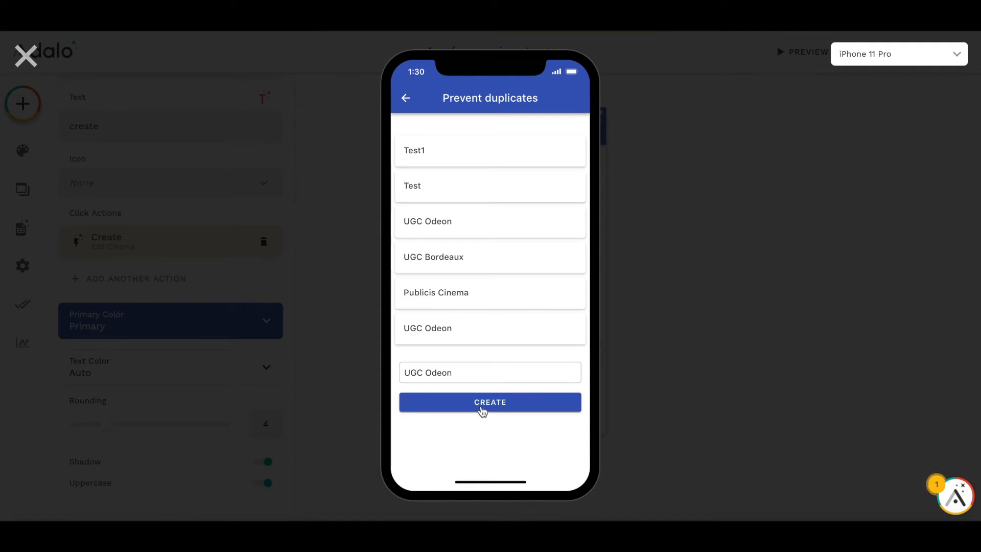
mouse_move(485, 400)
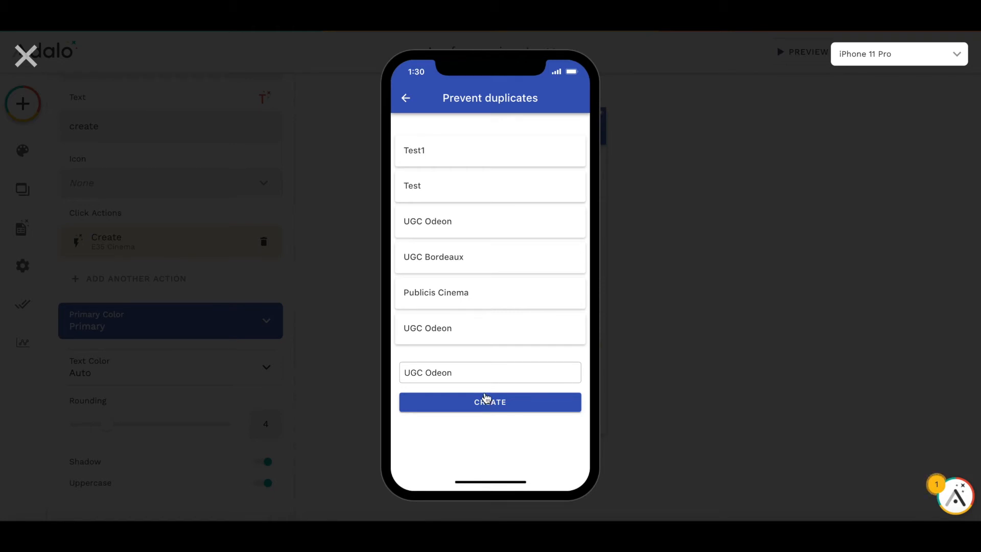
mouse_move(513, 280)
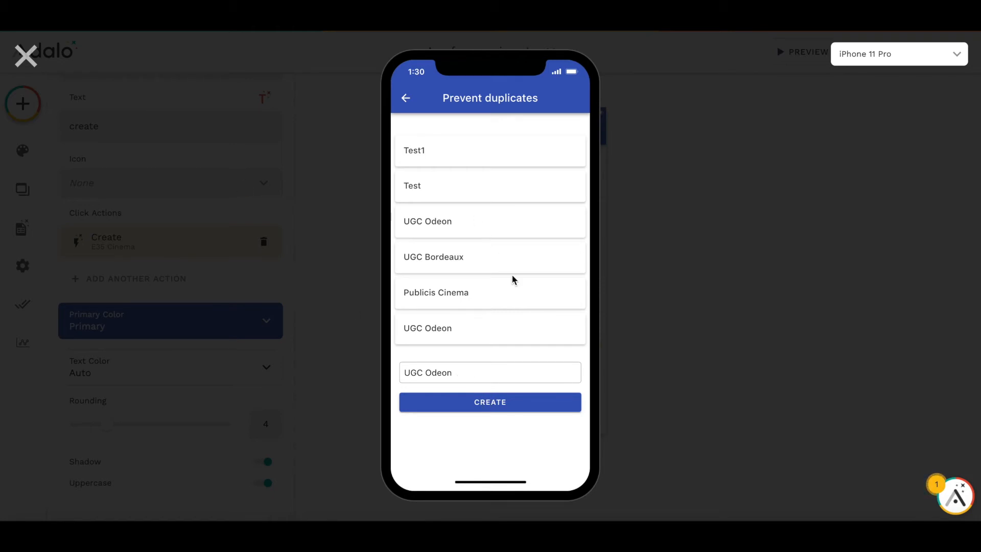
mouse_move(55, 78)
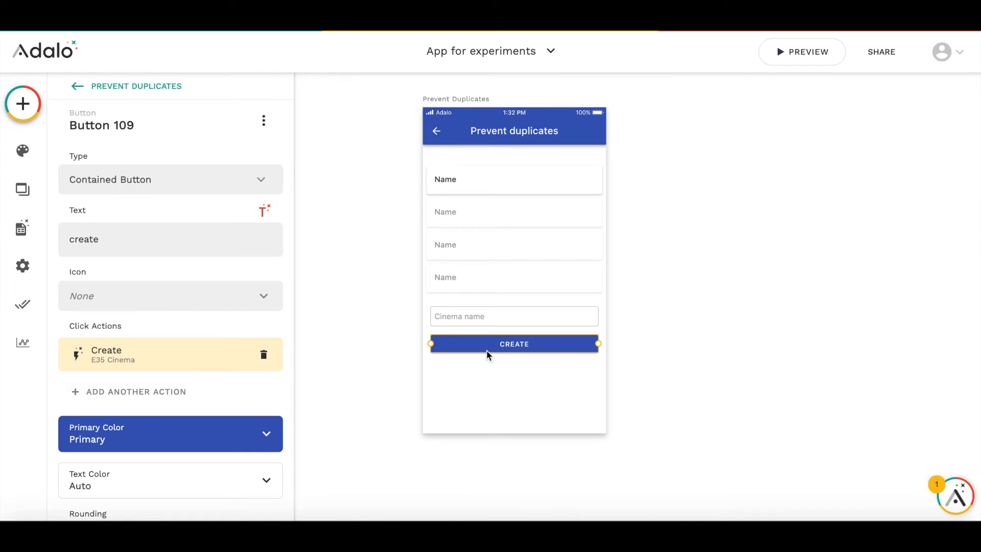
mouse_move(489, 351)
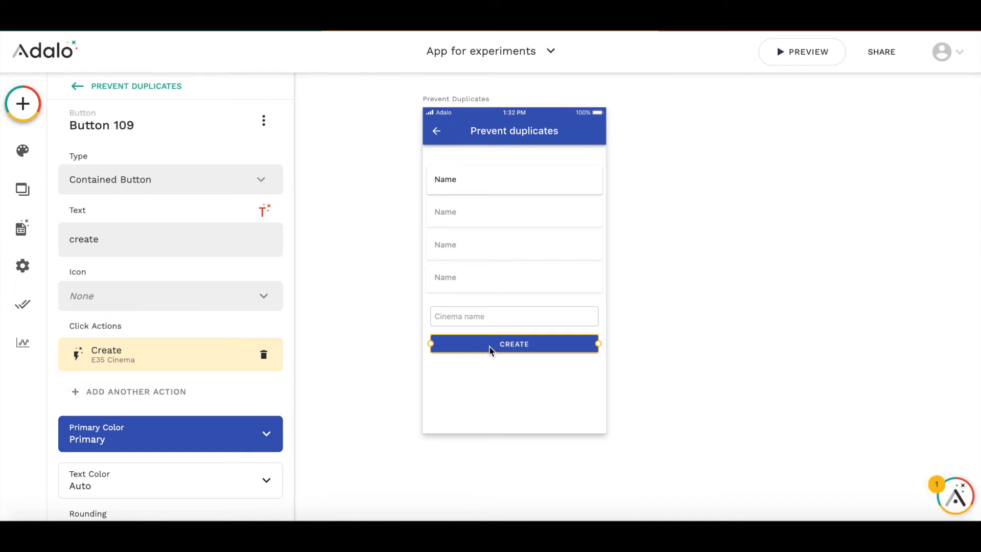
mouse_move(456, 320)
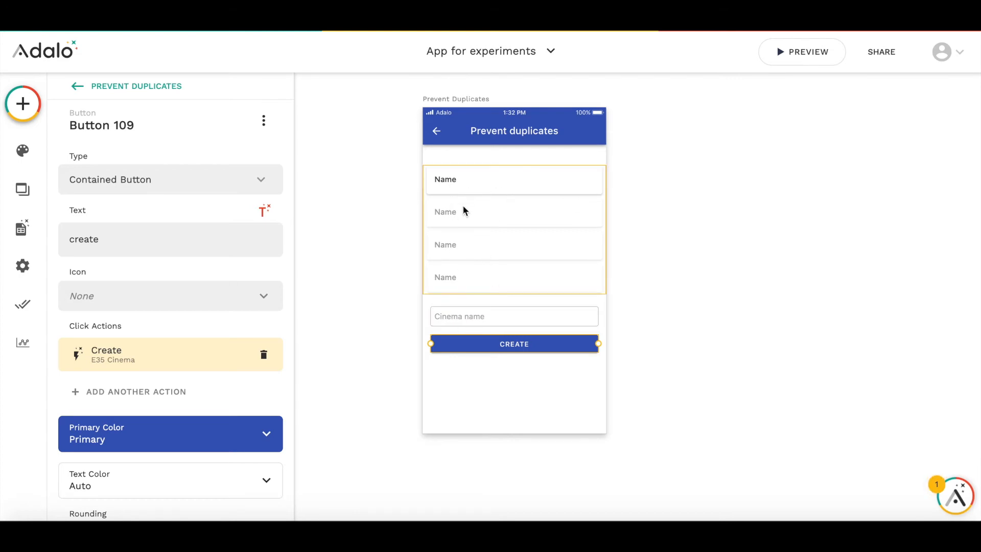
mouse_move(456, 216)
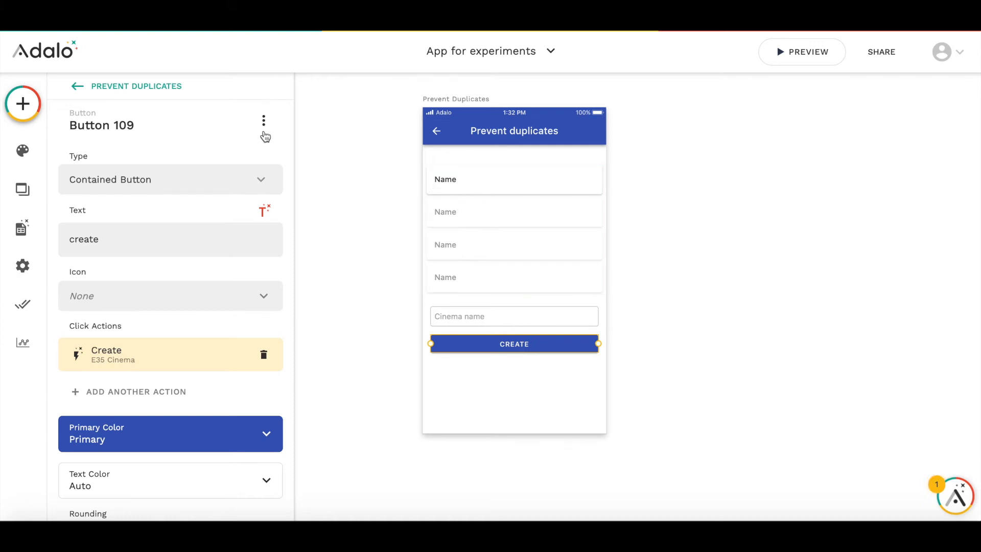
Step: Set the Create button to Sometimes Visible based on the count of E35 Cinemas
left_click(263, 120)
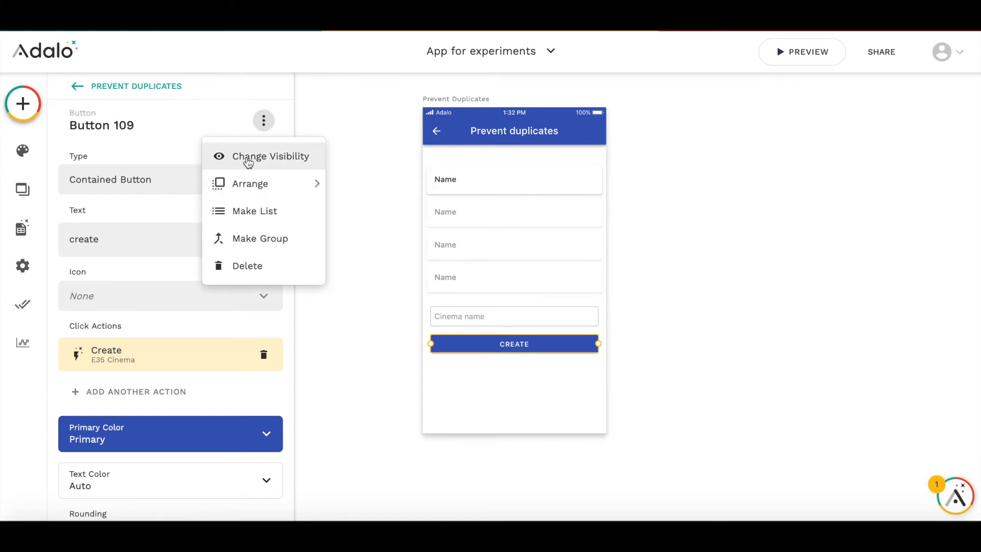
left_click(270, 155)
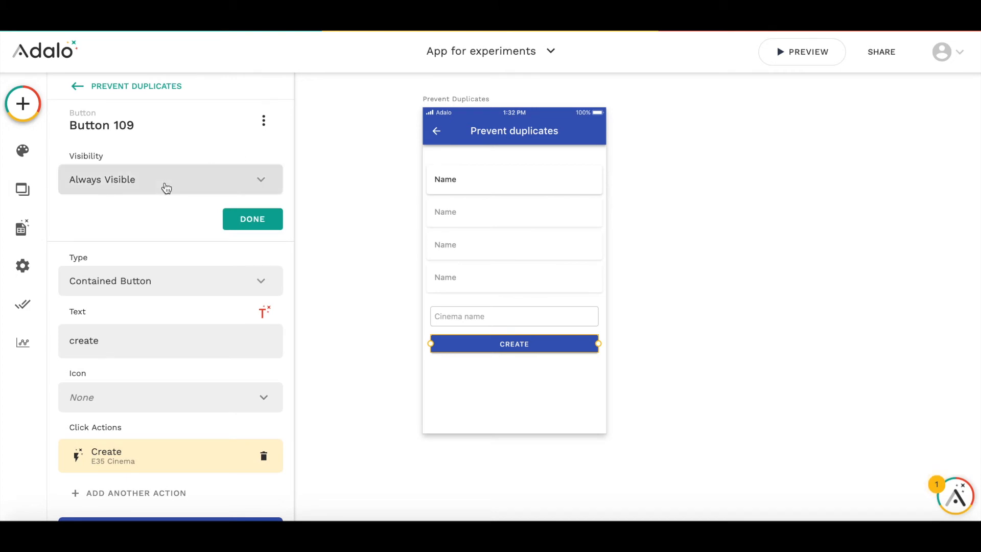
left_click(170, 180)
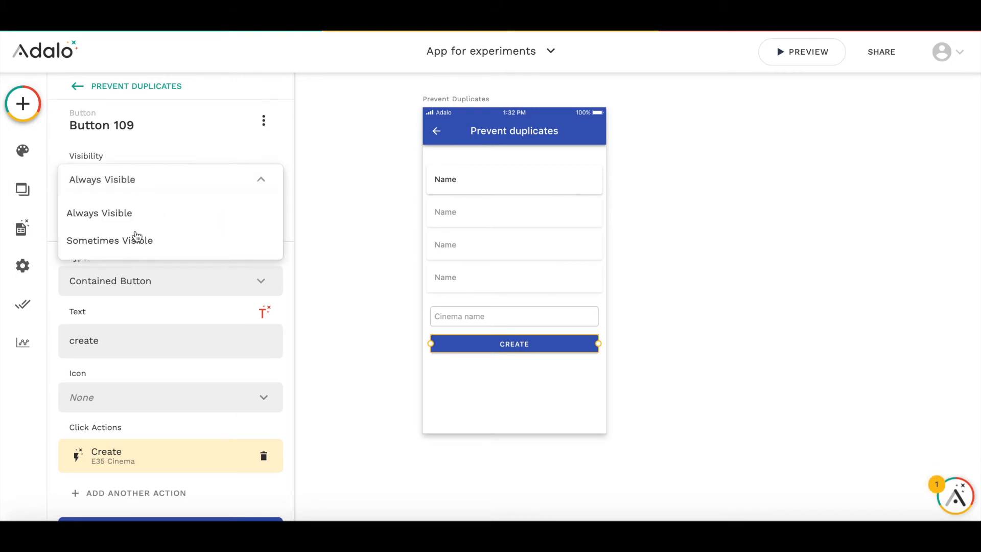
left_click(109, 240)
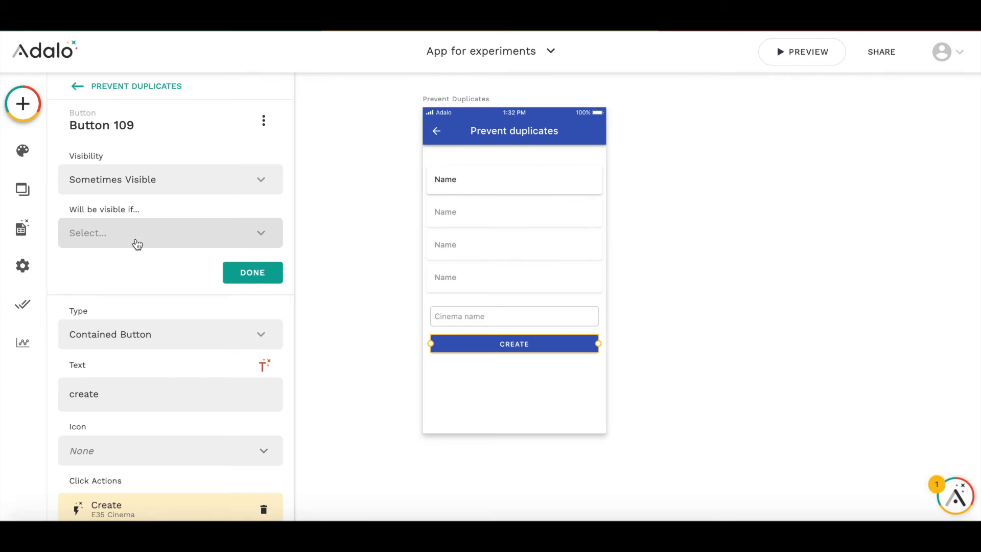
left_click(169, 233)
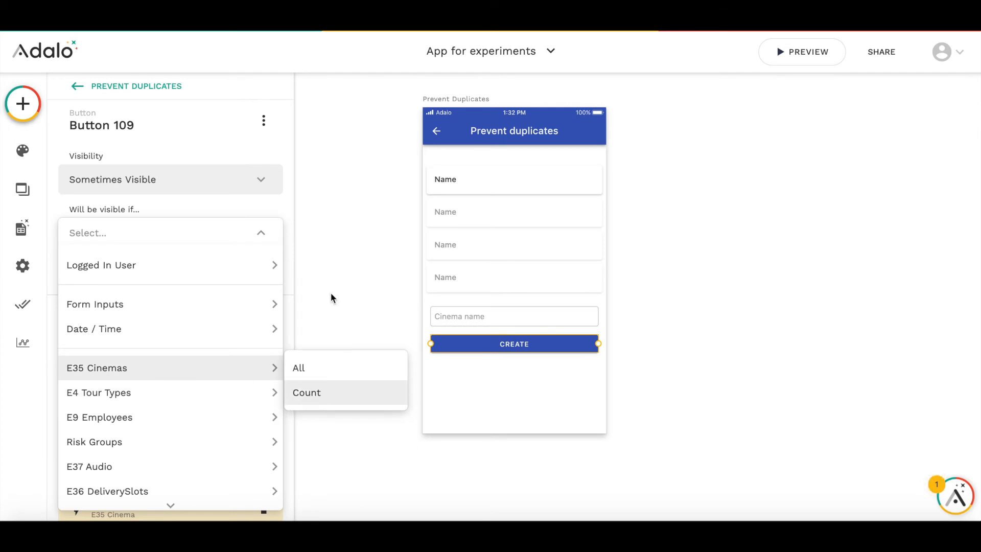
left_click(307, 393)
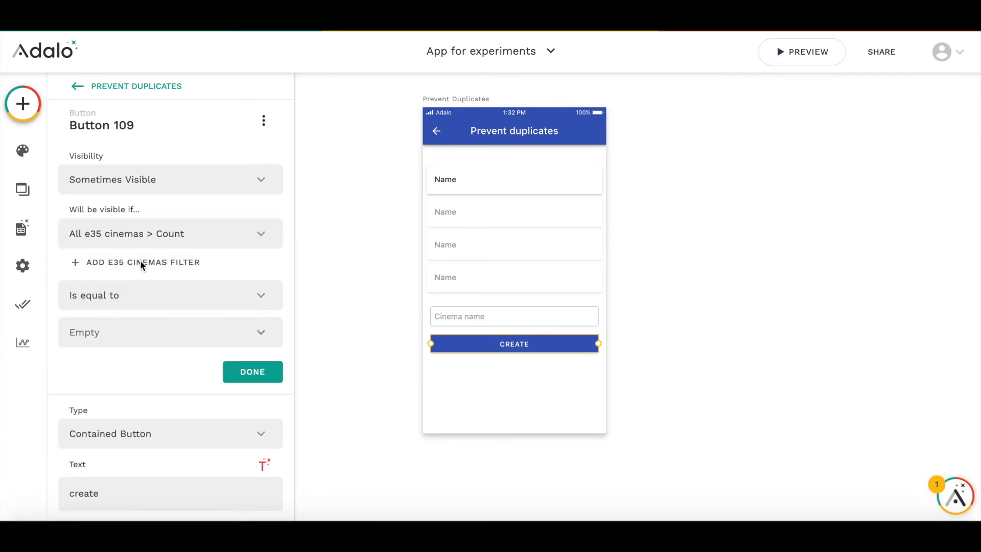
Step: Filter the count to cinemas whose Name equals Input 10 and require it to equal 0
left_click(143, 262)
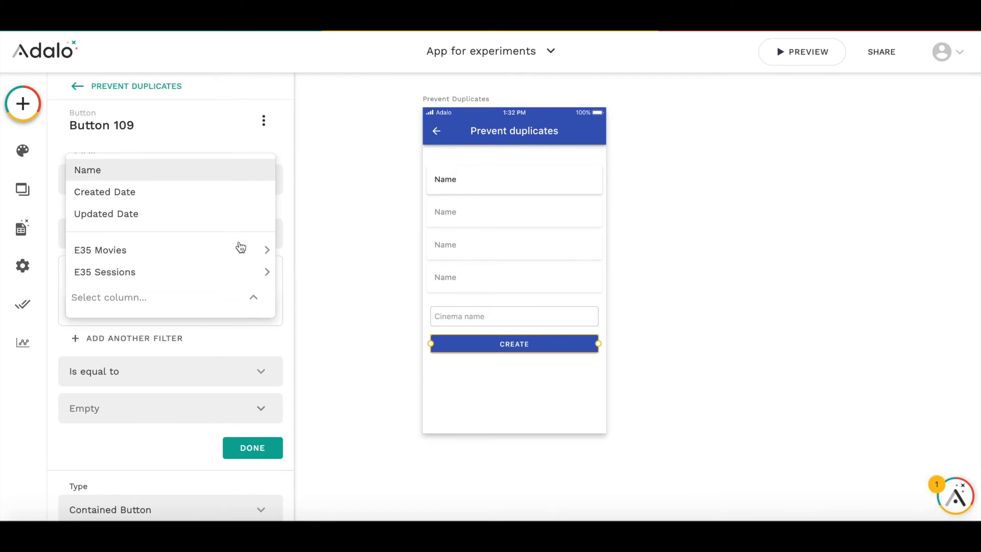
left_click(88, 169)
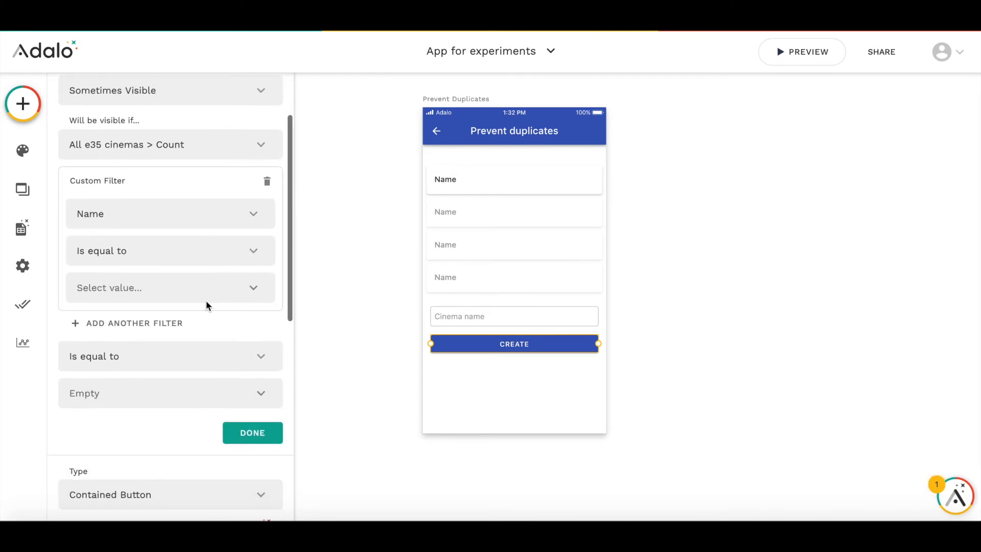
scroll("up", 3)
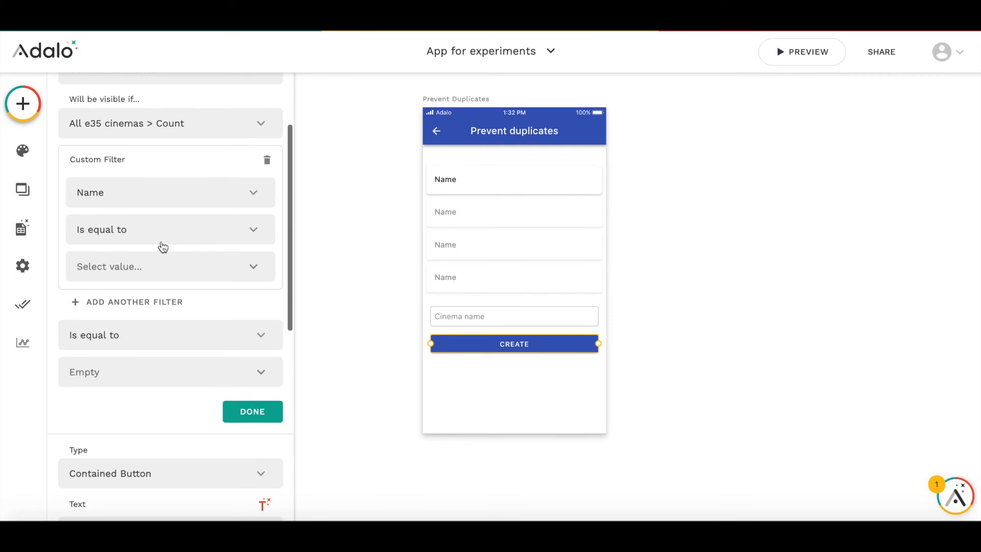
left_click(170, 265)
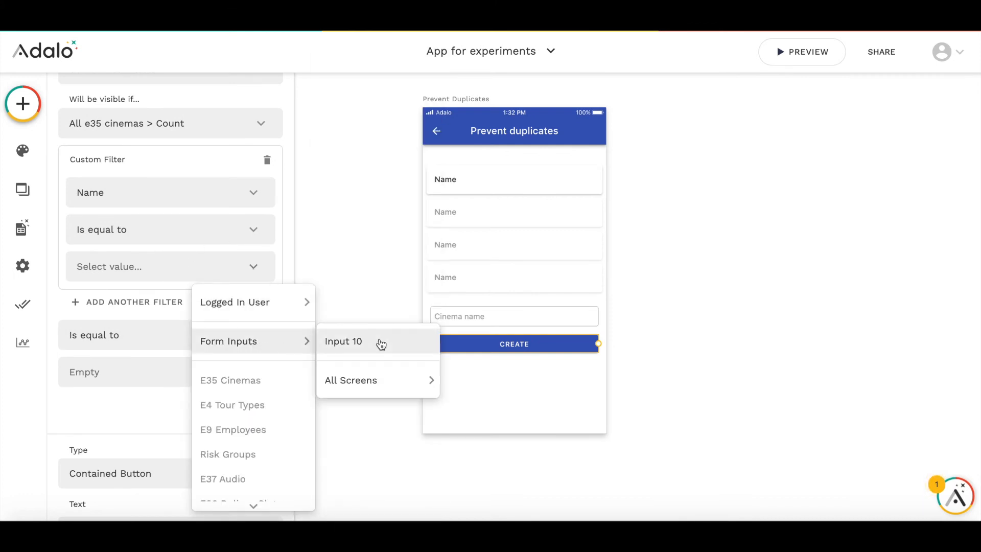
left_click(343, 341)
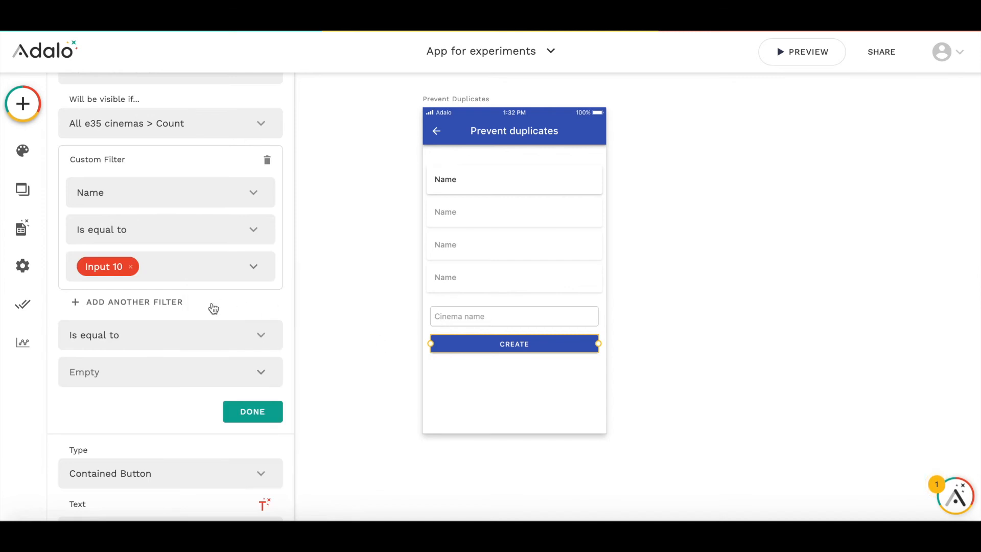
scroll("up", 3)
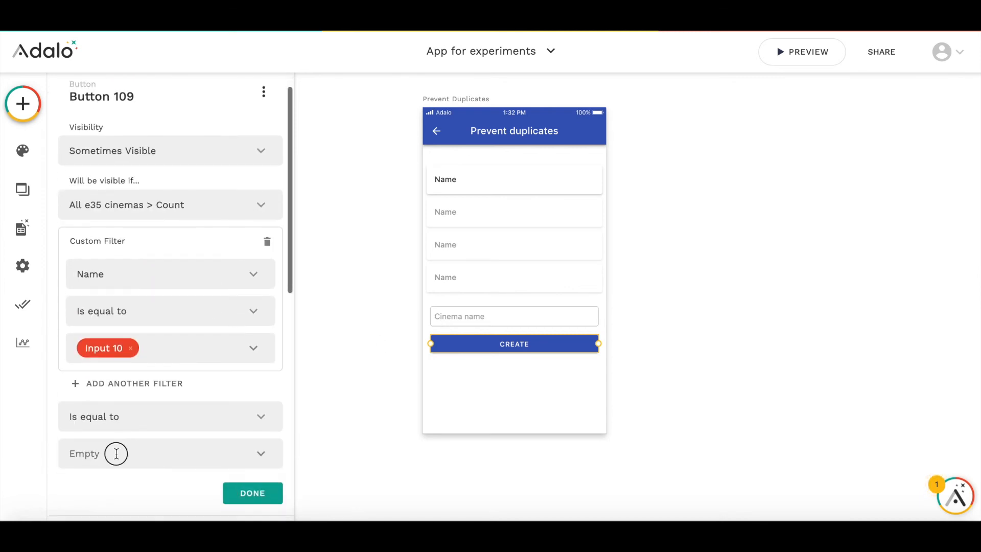
mouse_move(111, 454)
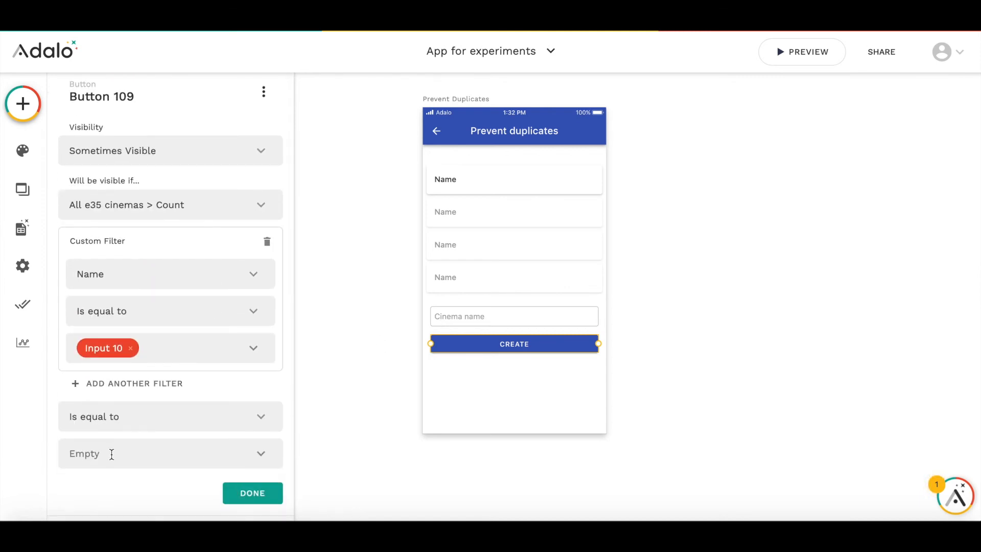
type("0")
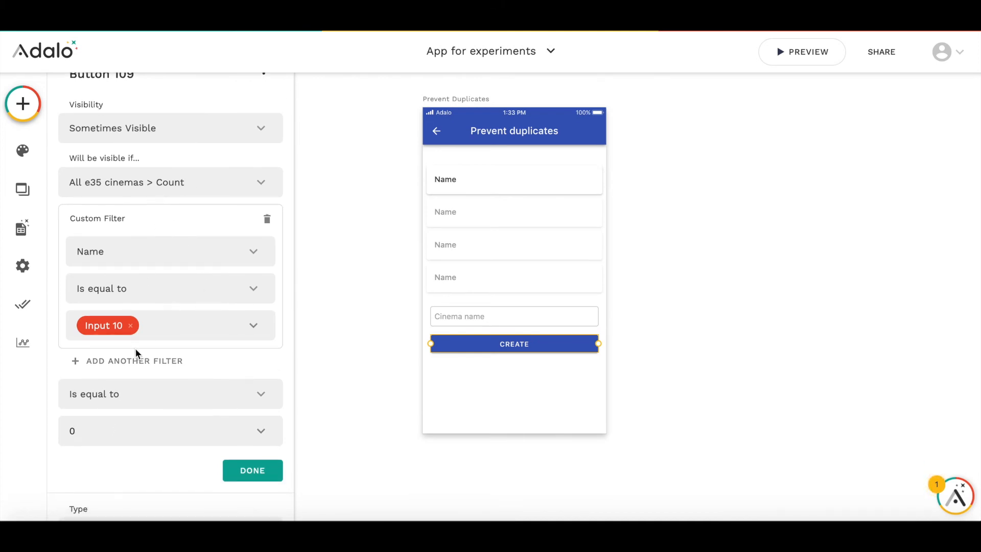
left_click(513, 316)
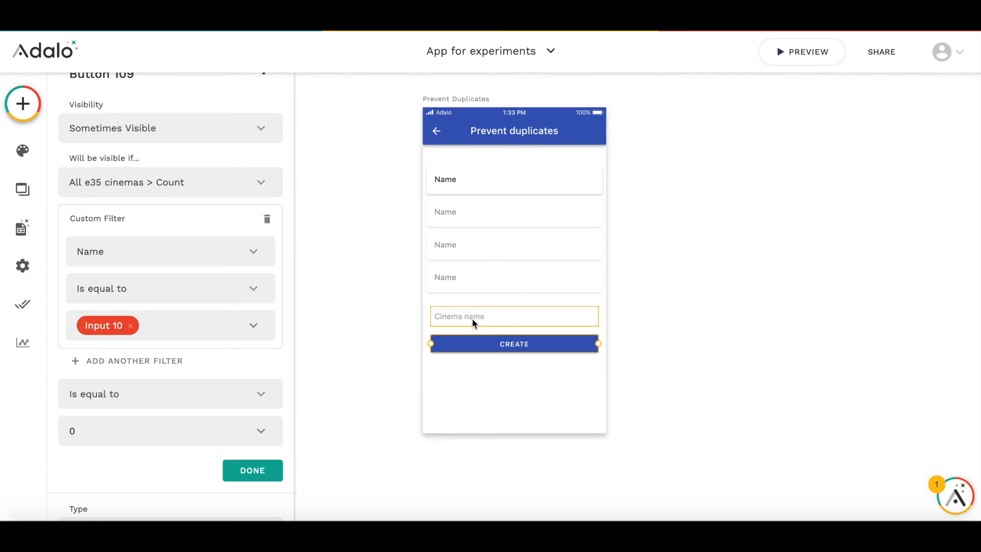
mouse_move(246, 349)
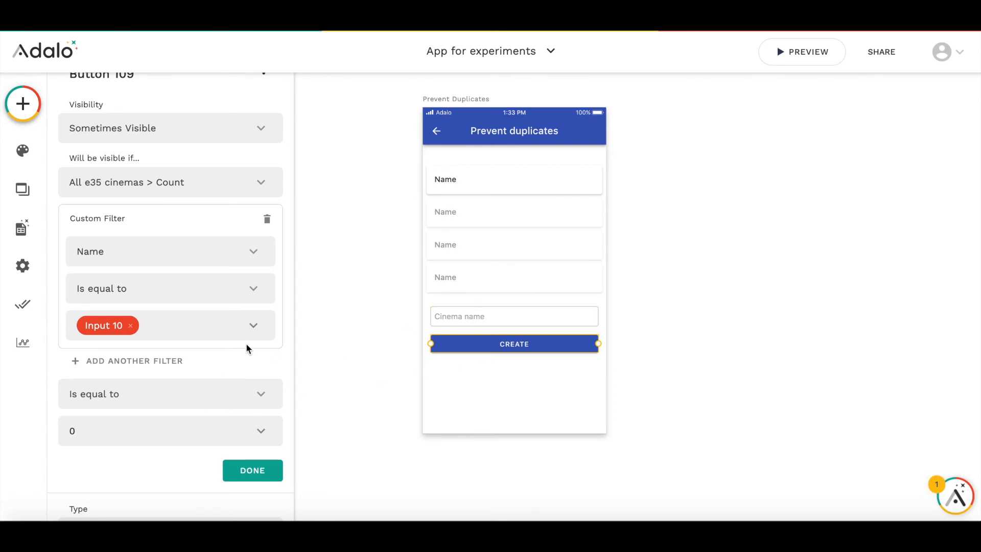
mouse_move(252, 470)
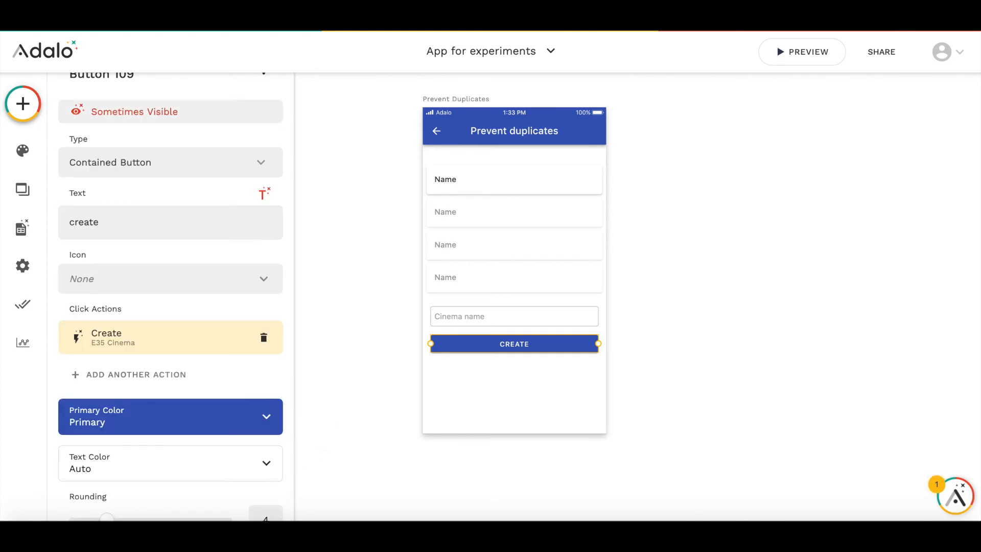
Step: In preview, shorten the name to UGC Odeo and create it, then enter Test to see the button hide
left_click(807, 51)
type("UGC Odeon")
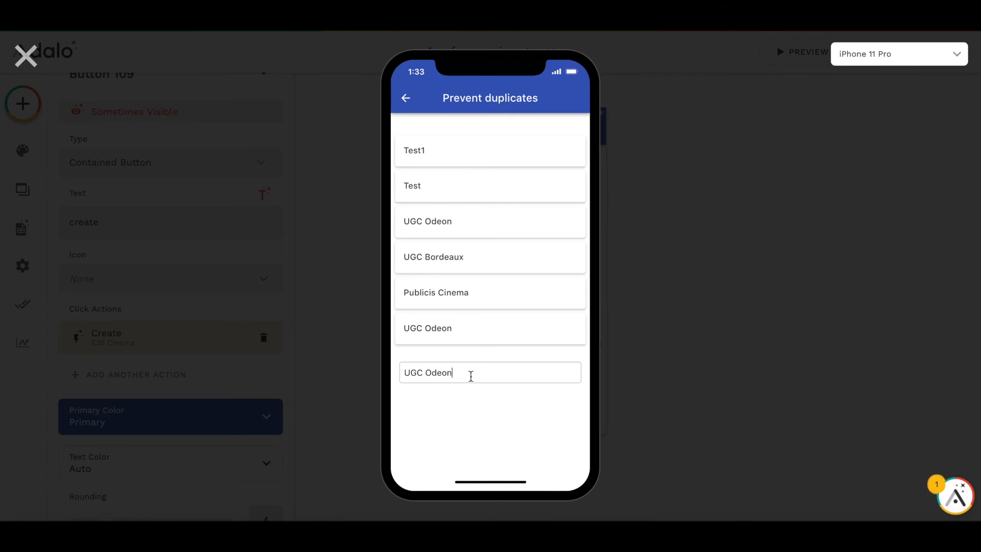
double_click(436, 372)
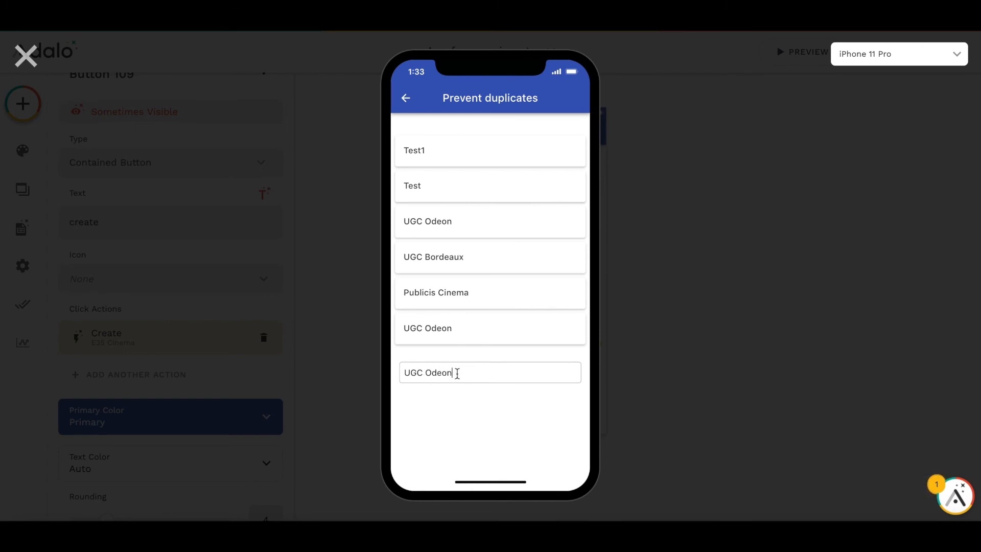
key("Backspace")
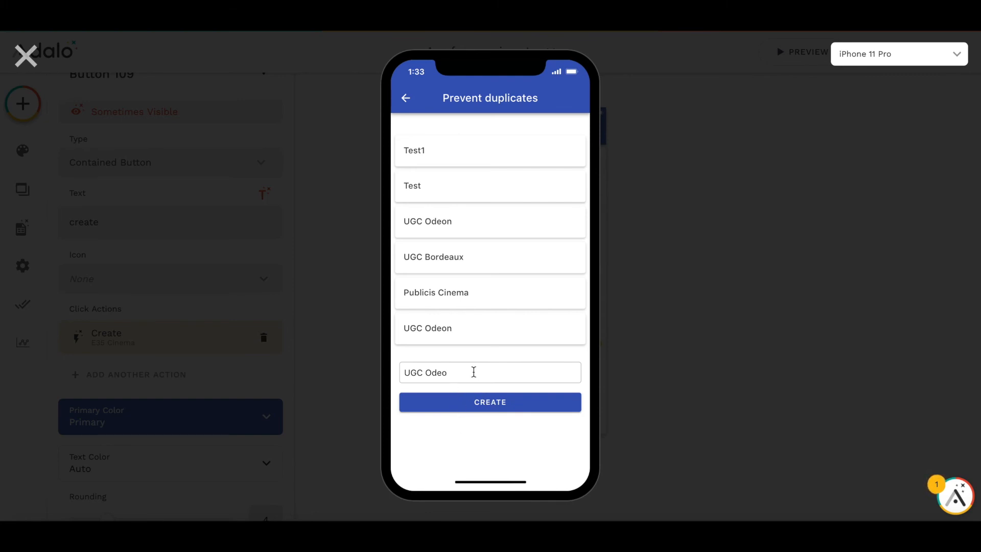
left_click(490, 401)
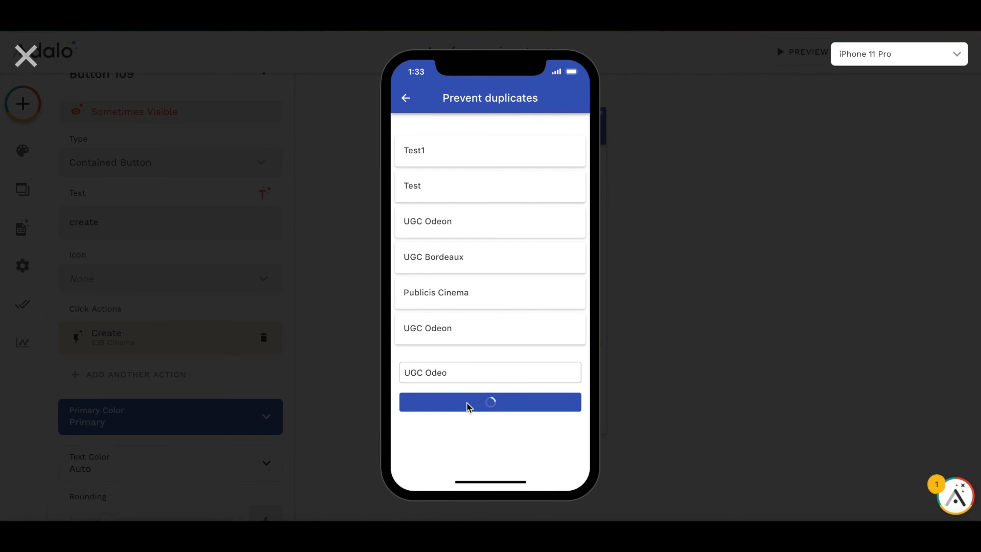
left_click(489, 402)
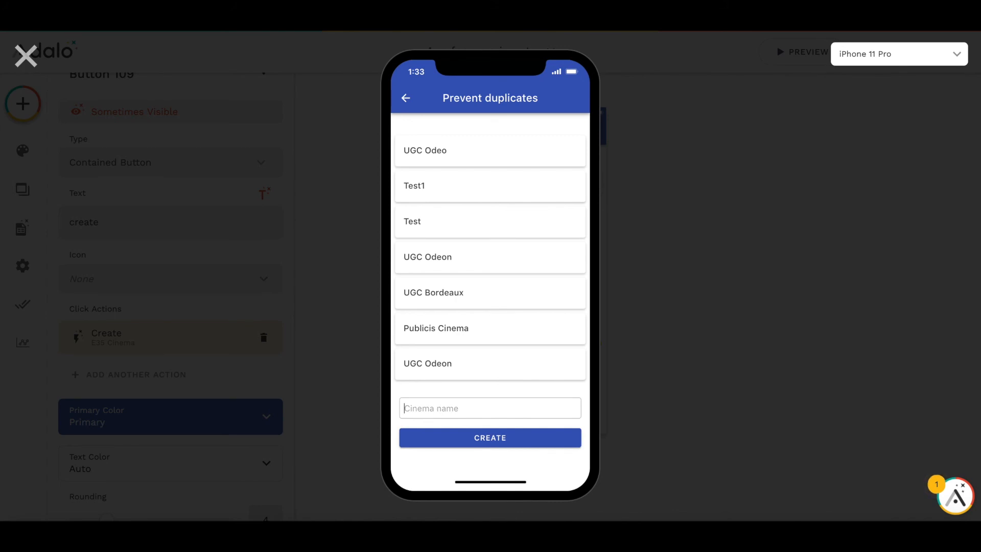
type("Test")
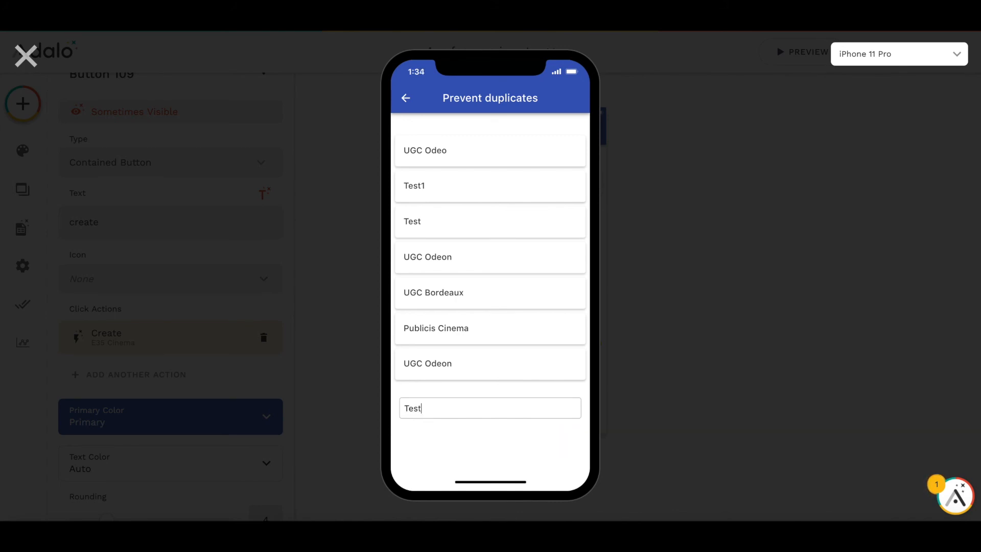